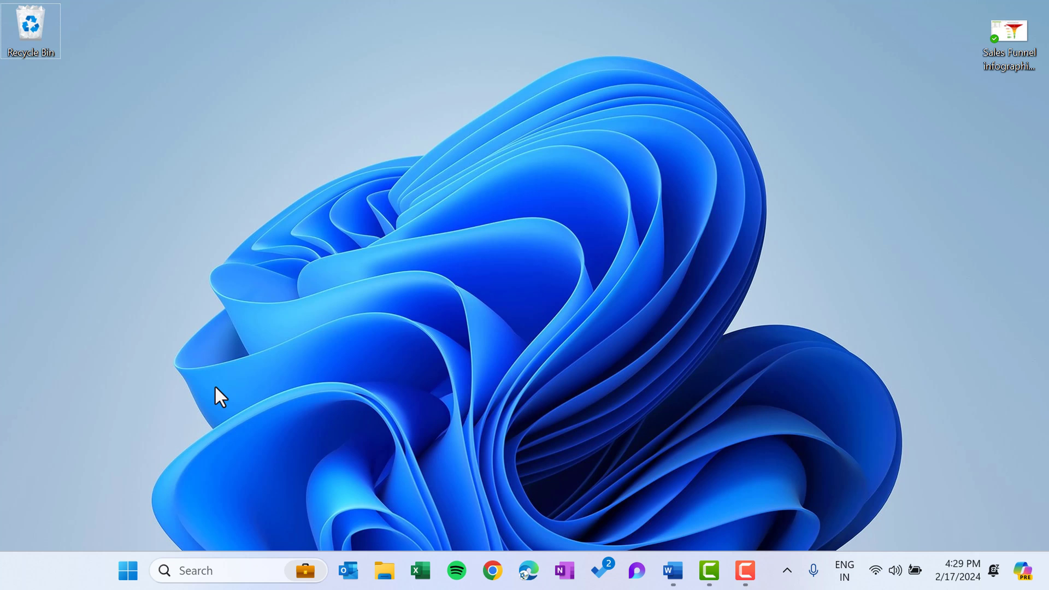
mouse_move(1042, 506)
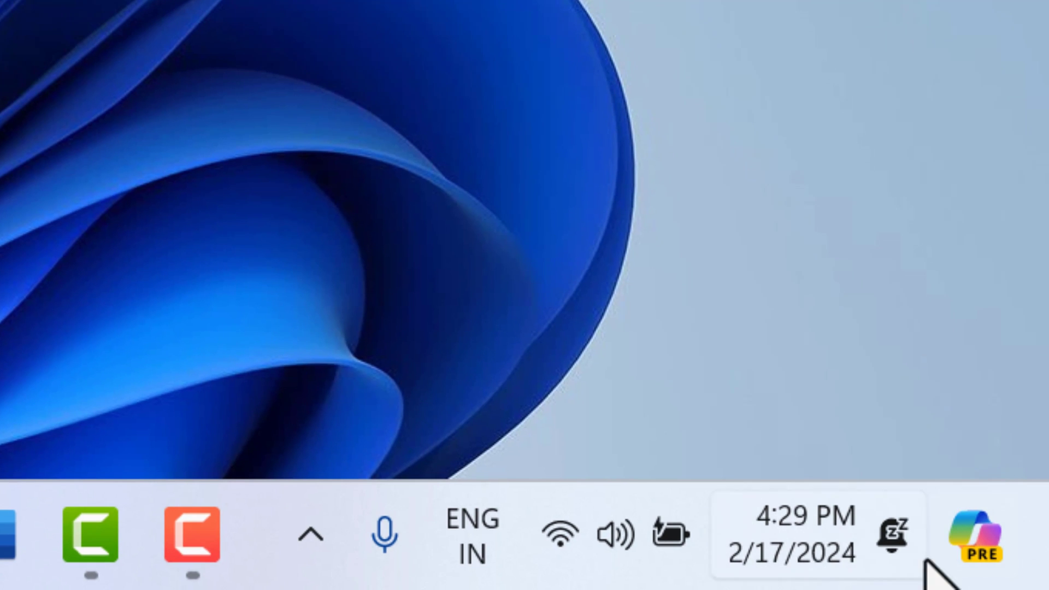
mouse_move(987, 539)
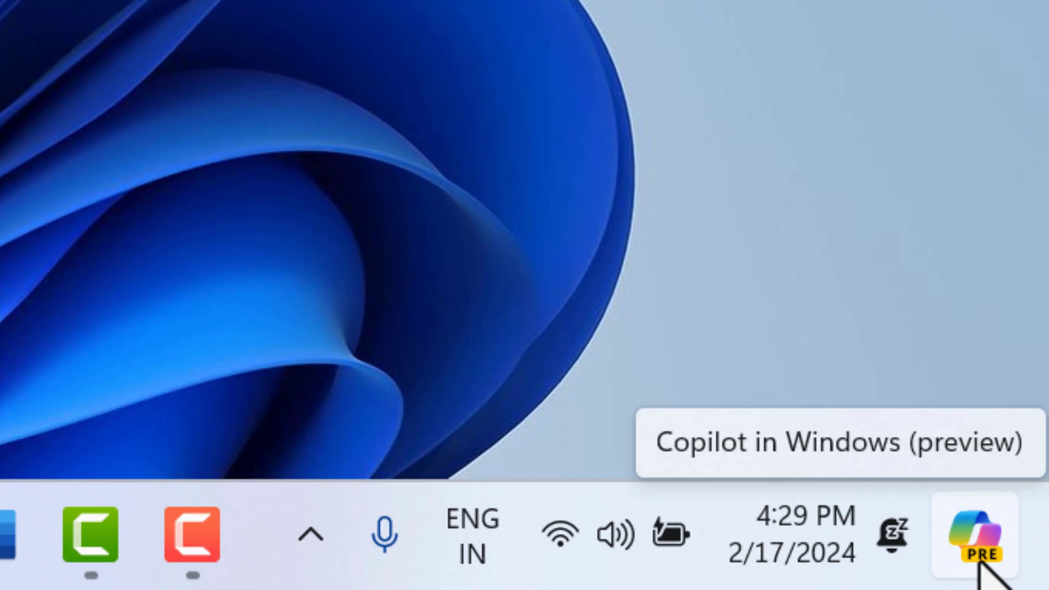
- Bring up the Copilot welcome panel and reveal the conversation style options with Balanced selected
click(990, 536)
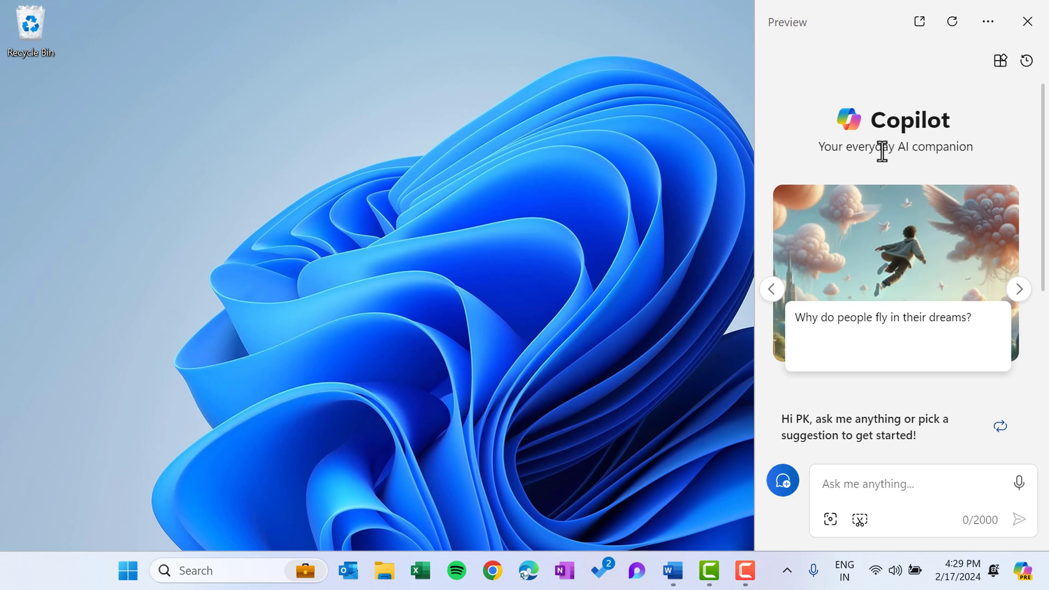
mouse_move(959, 142)
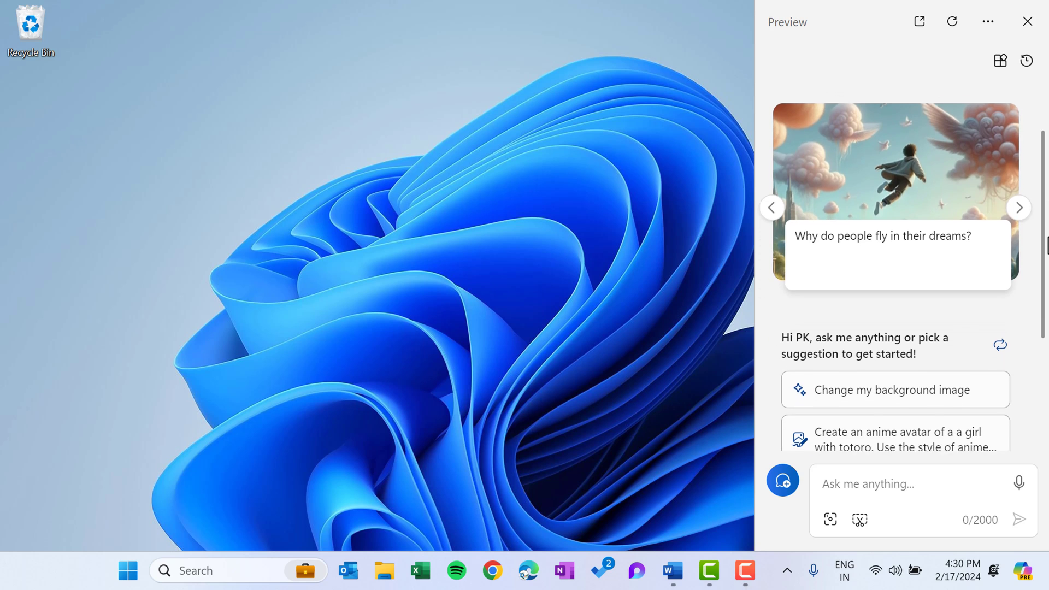
scroll(down, 3)
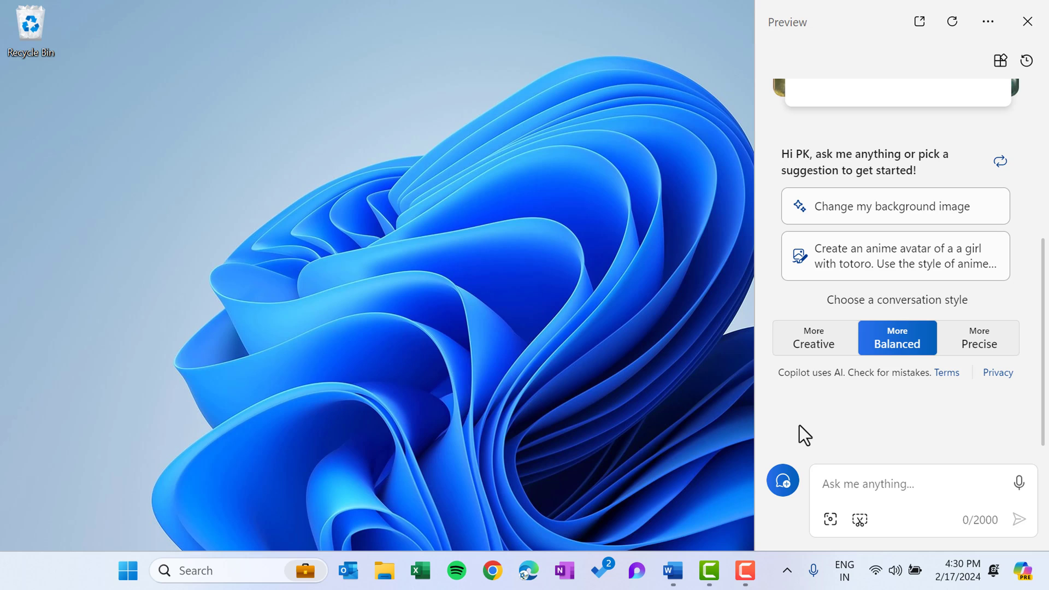
mouse_move(819, 425)
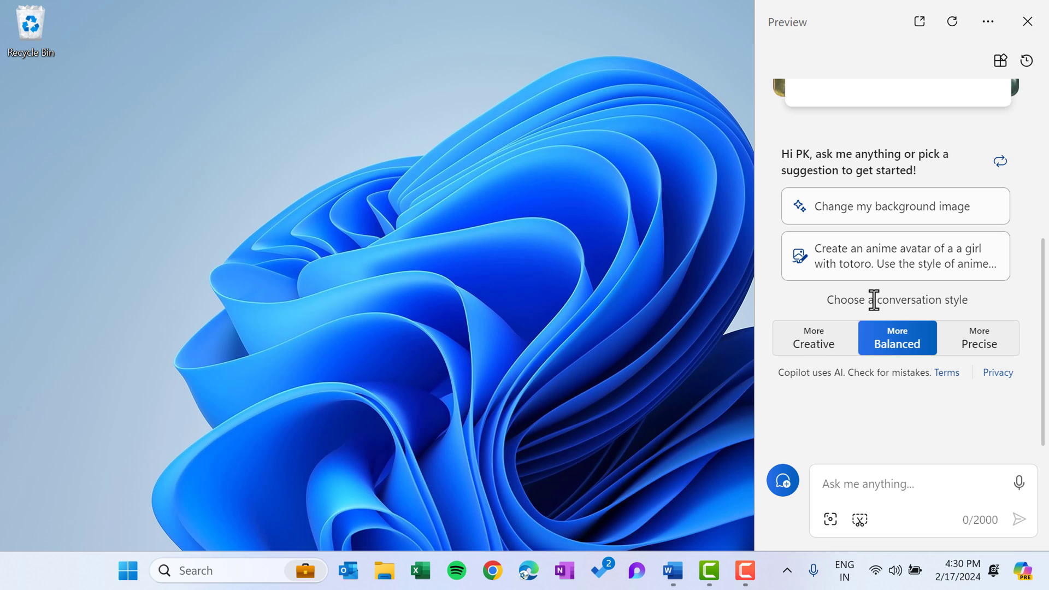
mouse_move(925, 348)
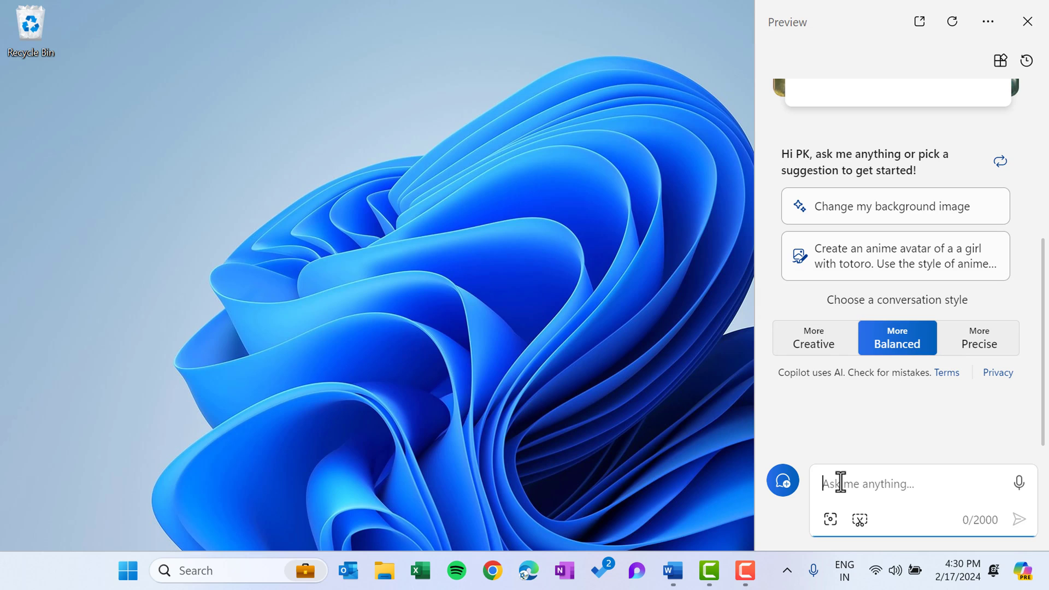
- Send Copilot a request to take a snapshot of the screen, starting a Snapshot conversation
text(tell)
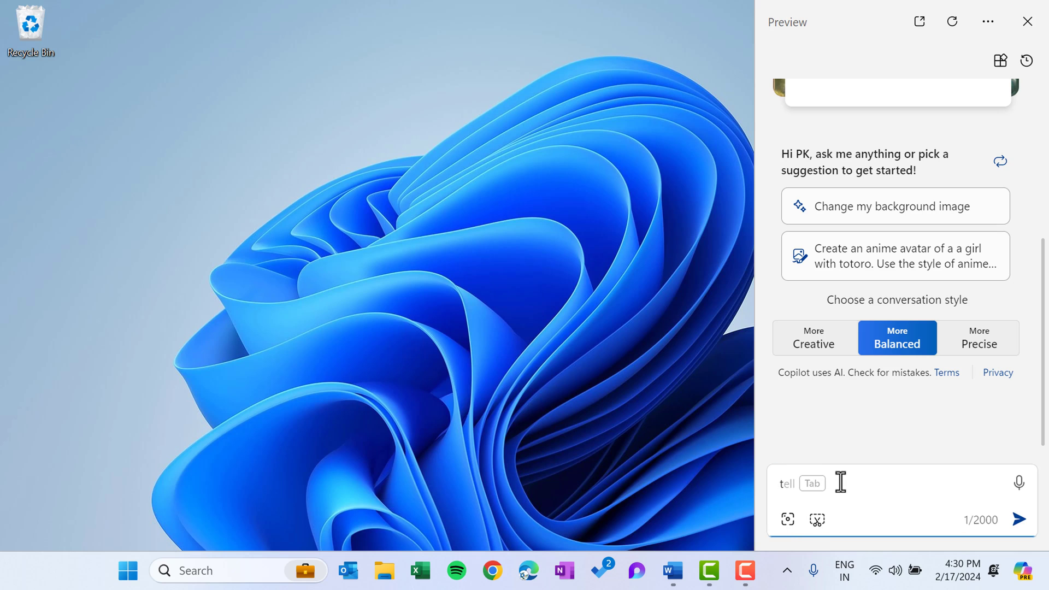
text(take a sn)
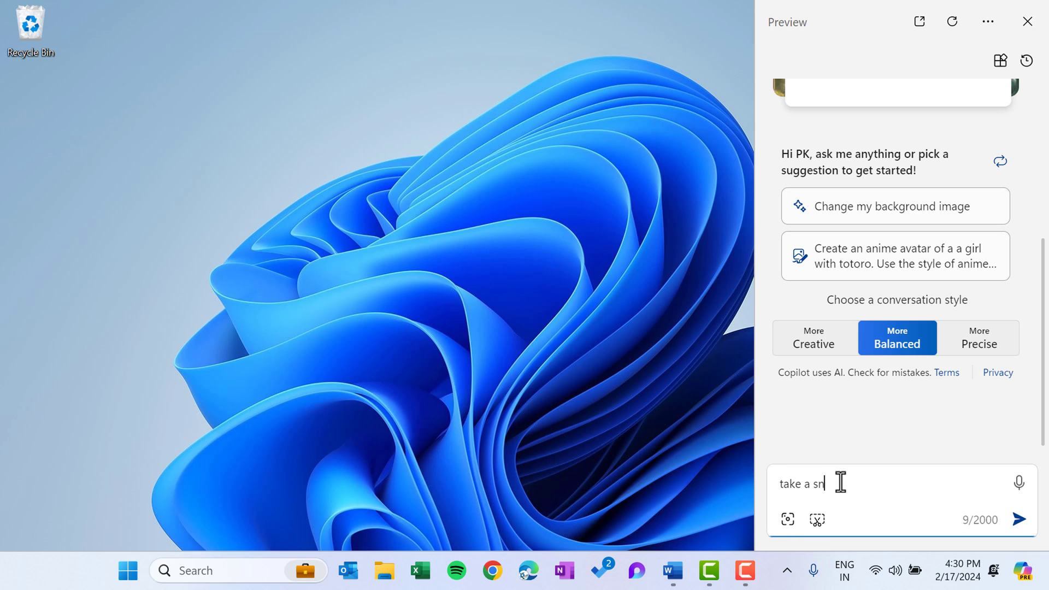
click(1019, 519)
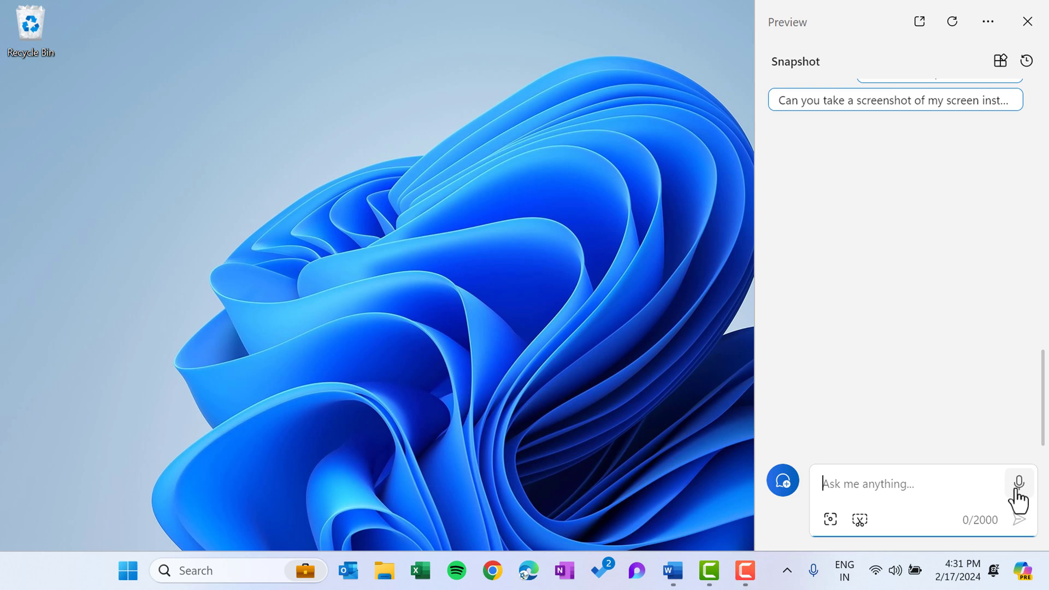
- By voice, have Copilot switch Windows dark mode on and confirm, then ask it to turn dark mode off
click(1020, 484)
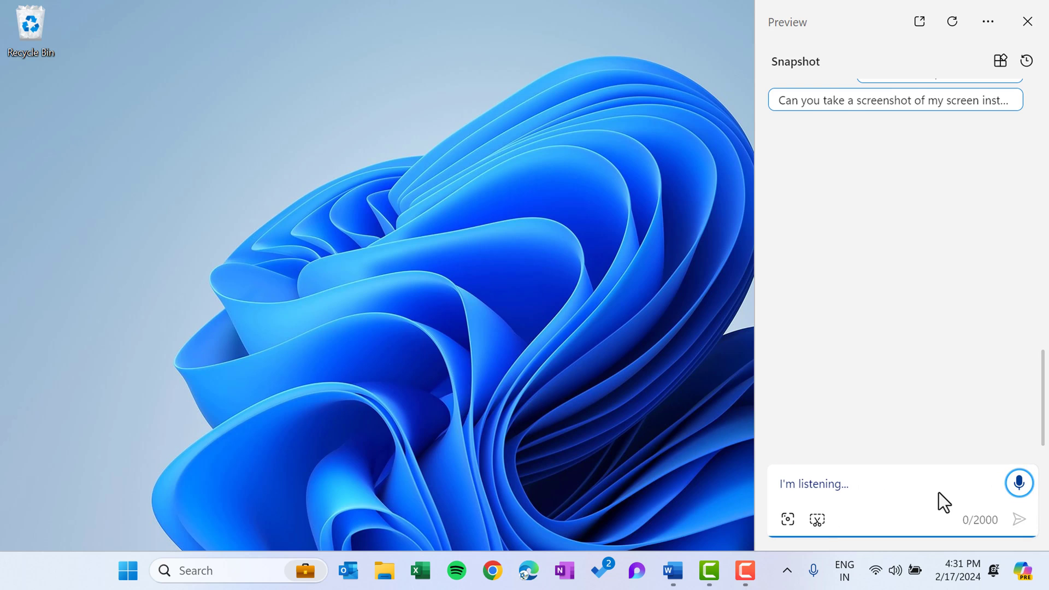
text(8 Turn on the.)
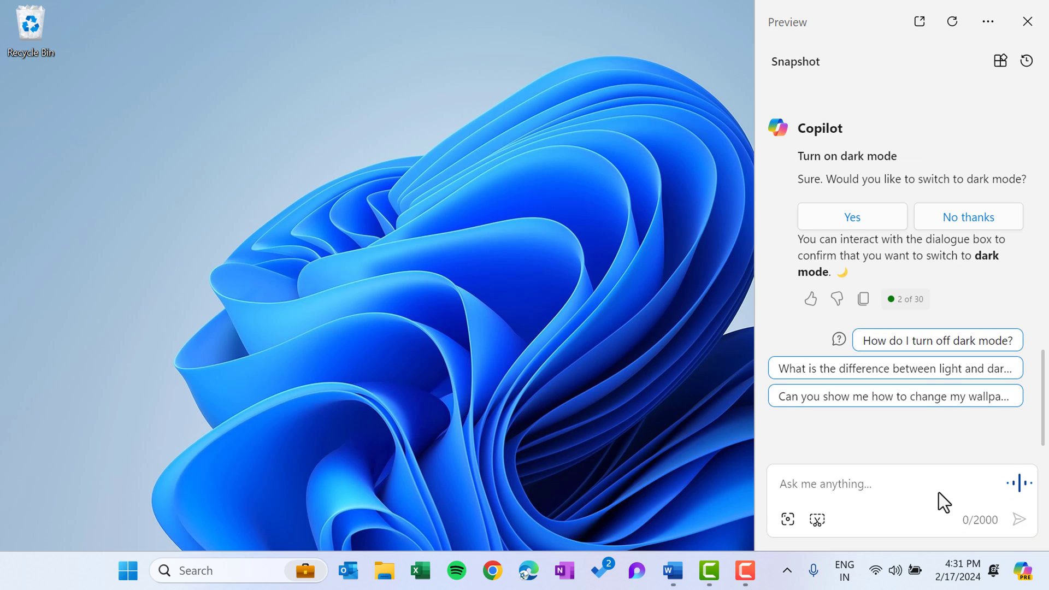
click(852, 216)
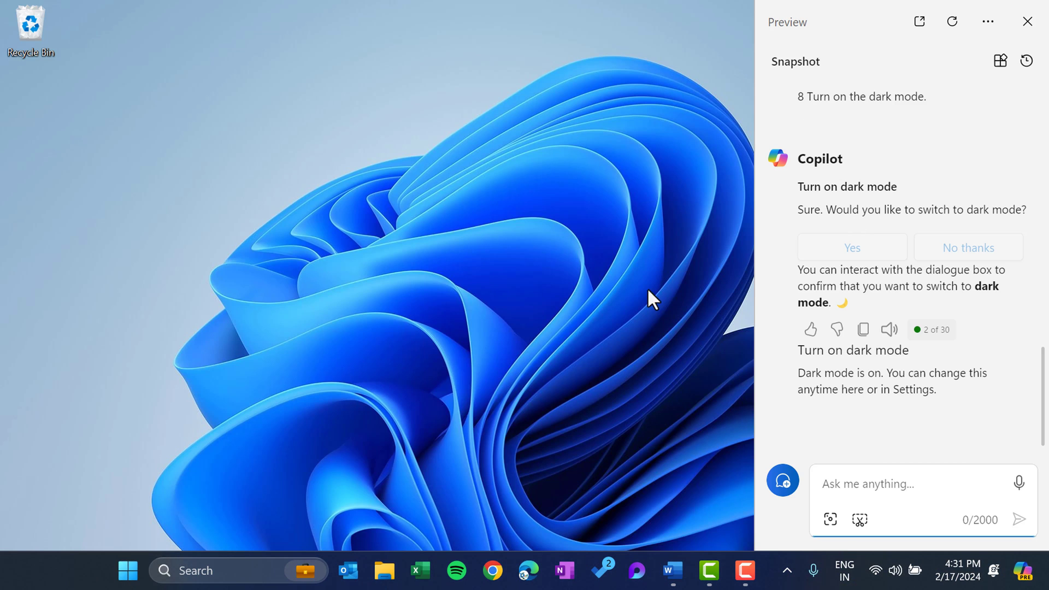
mouse_move(732, 161)
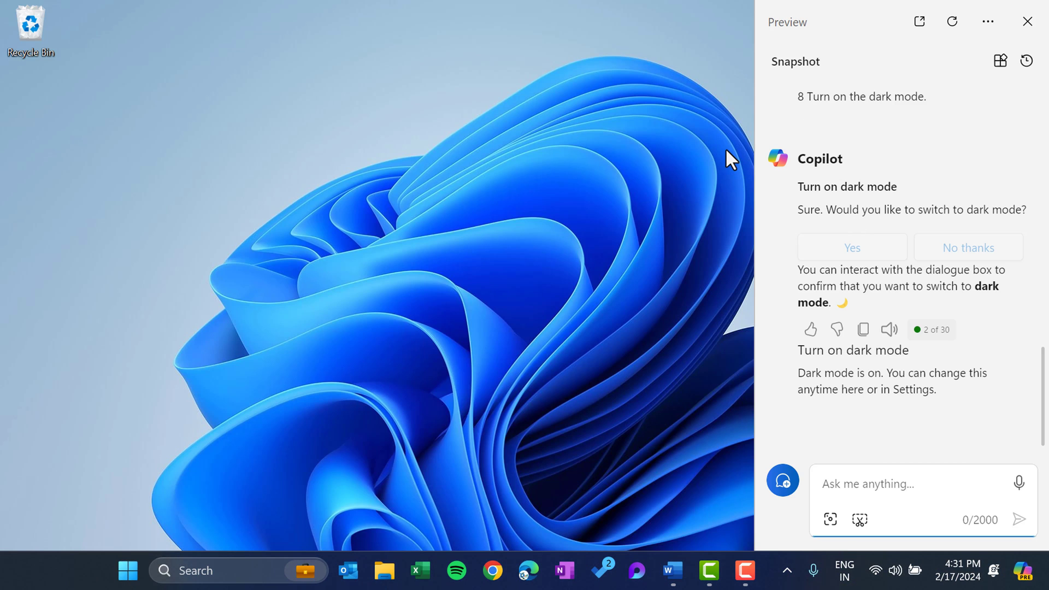
click(1018, 482)
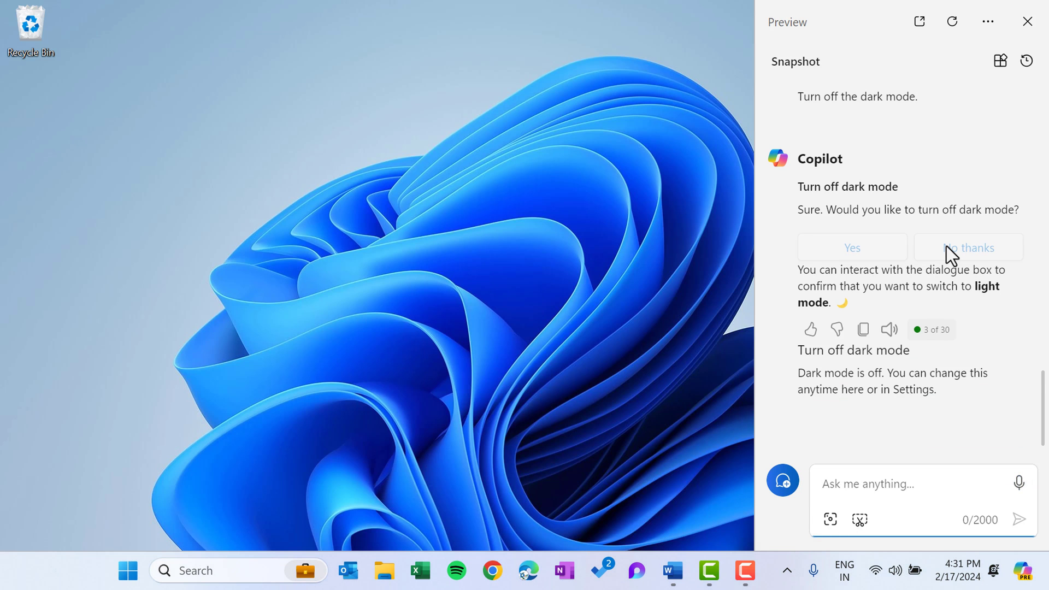
mouse_move(917, 473)
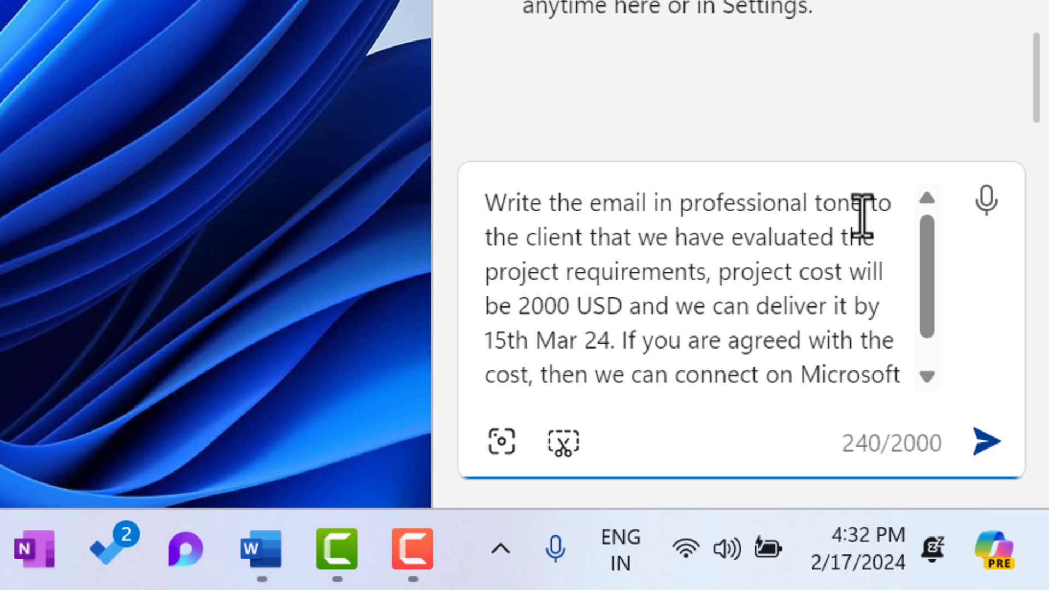
mouse_move(648, 252)
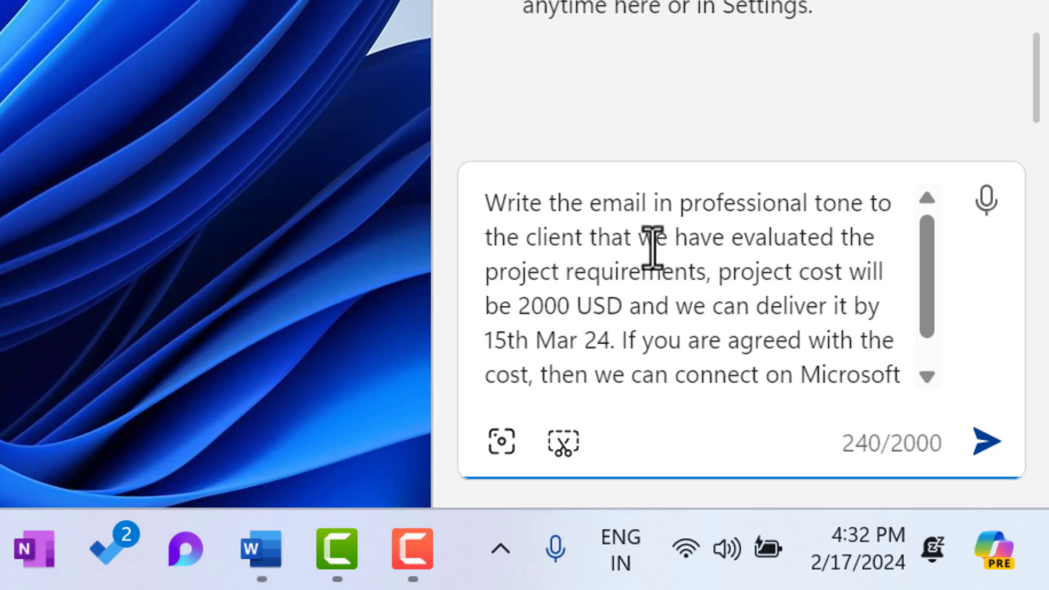
mouse_move(659, 280)
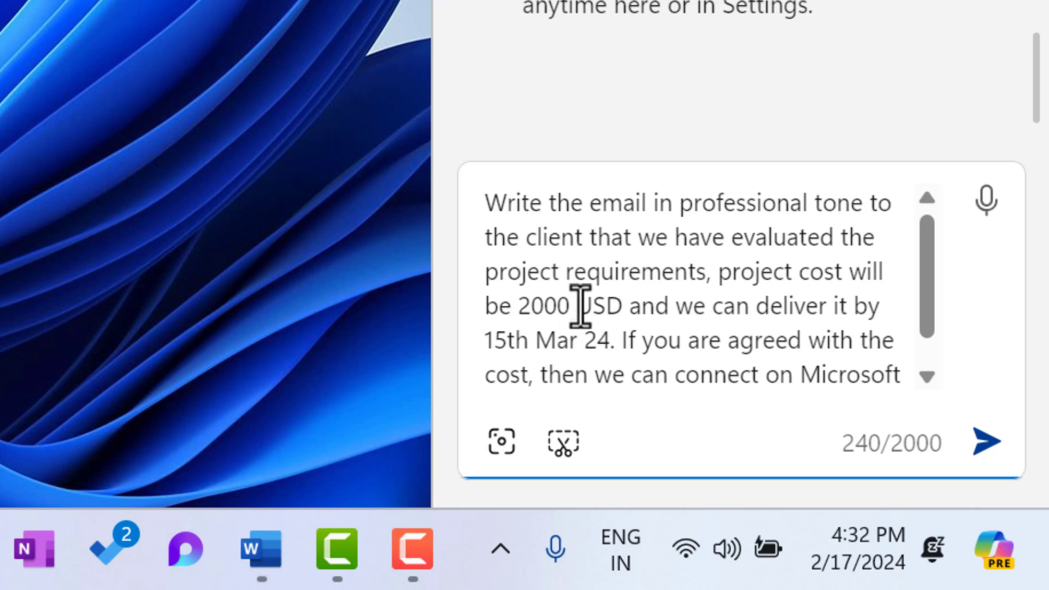
mouse_move(864, 315)
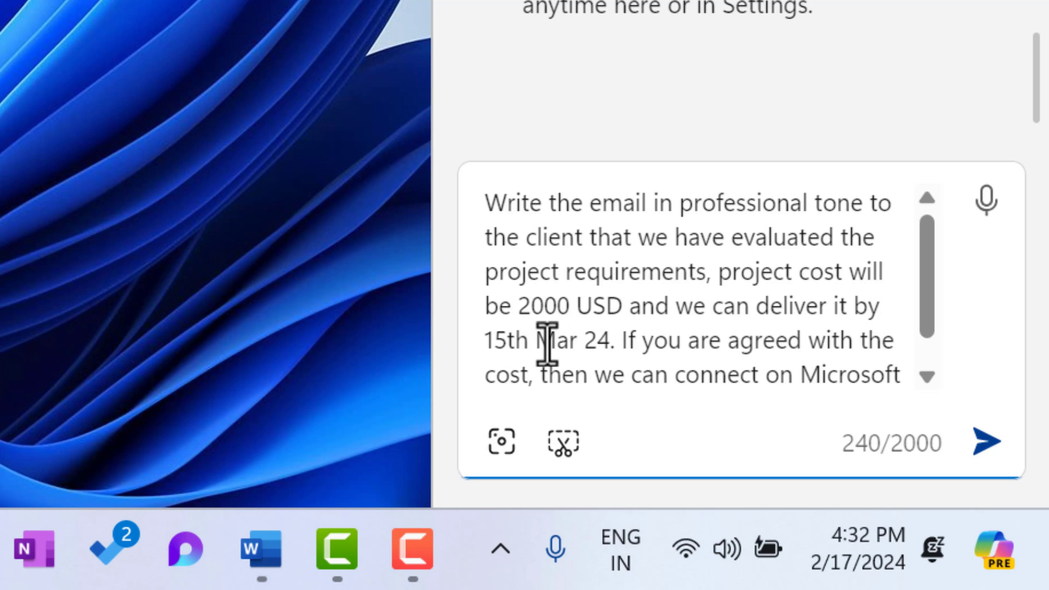
mouse_move(630, 354)
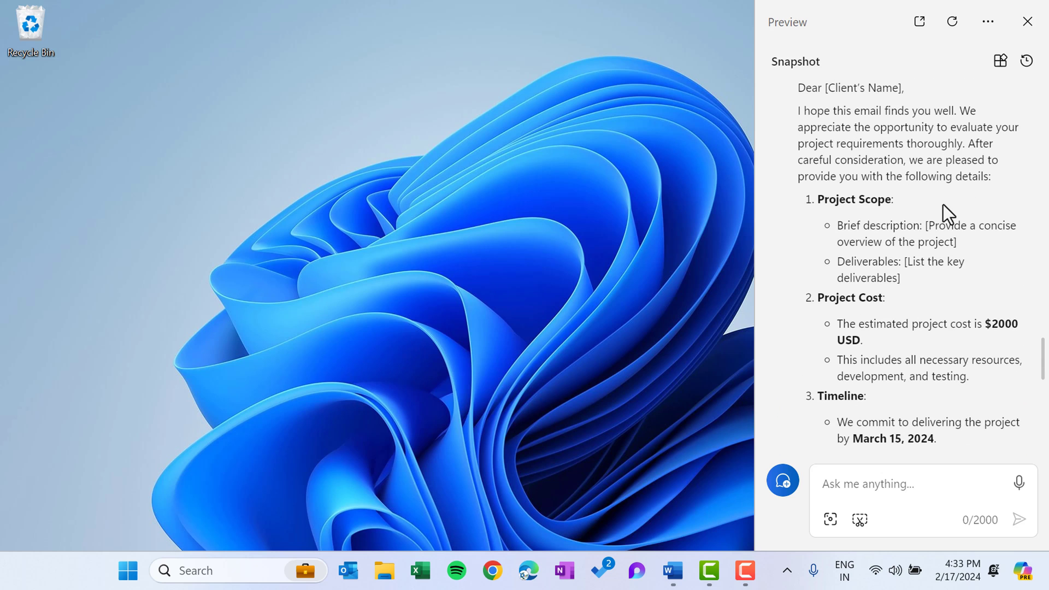
drag(842, 212, 953, 212)
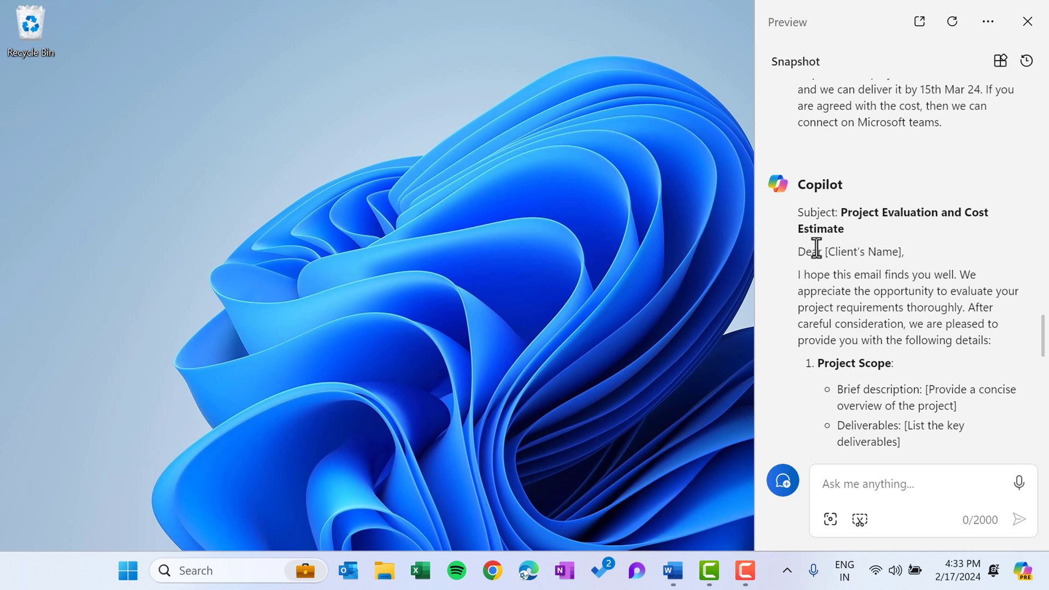
scroll(down, 3)
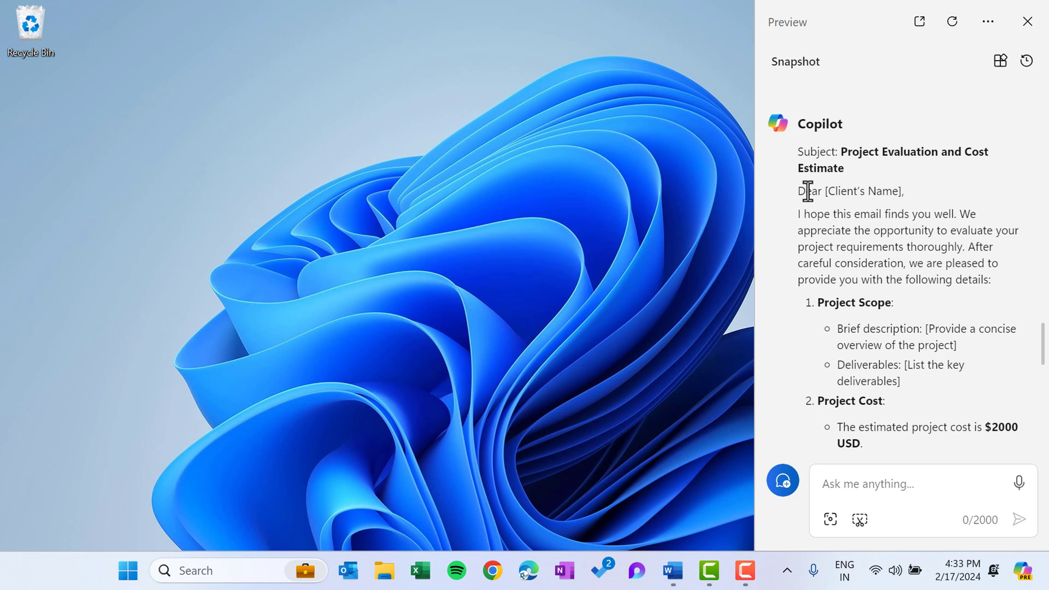
double_click(867, 190)
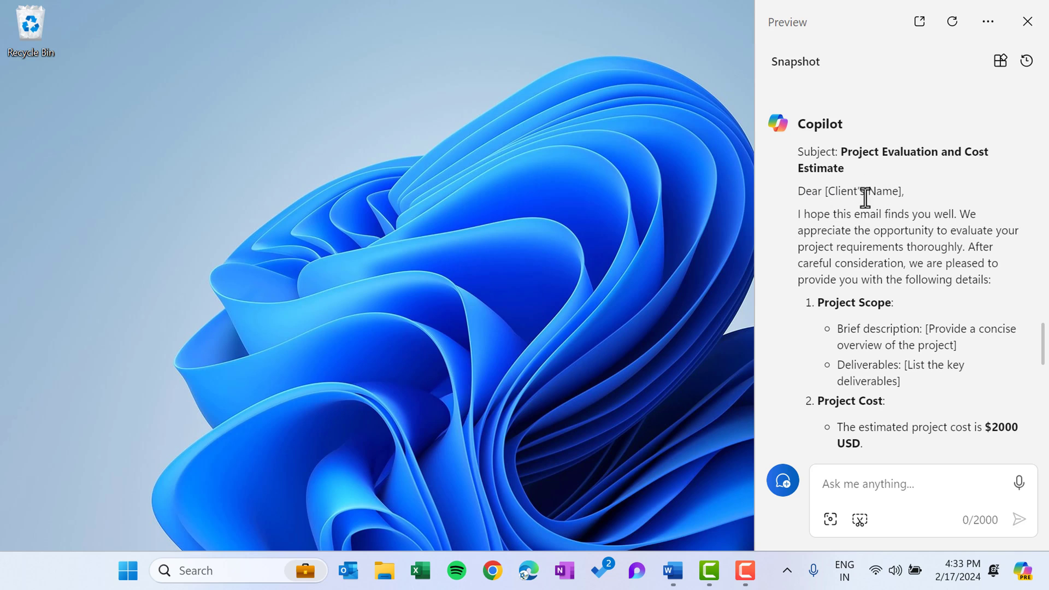
mouse_move(961, 221)
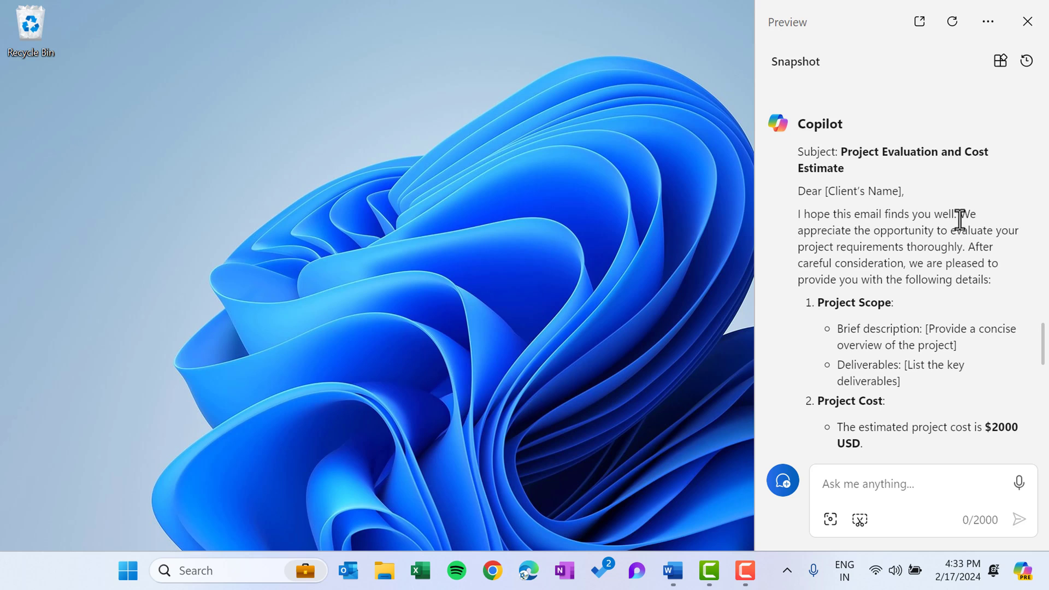
mouse_move(937, 234)
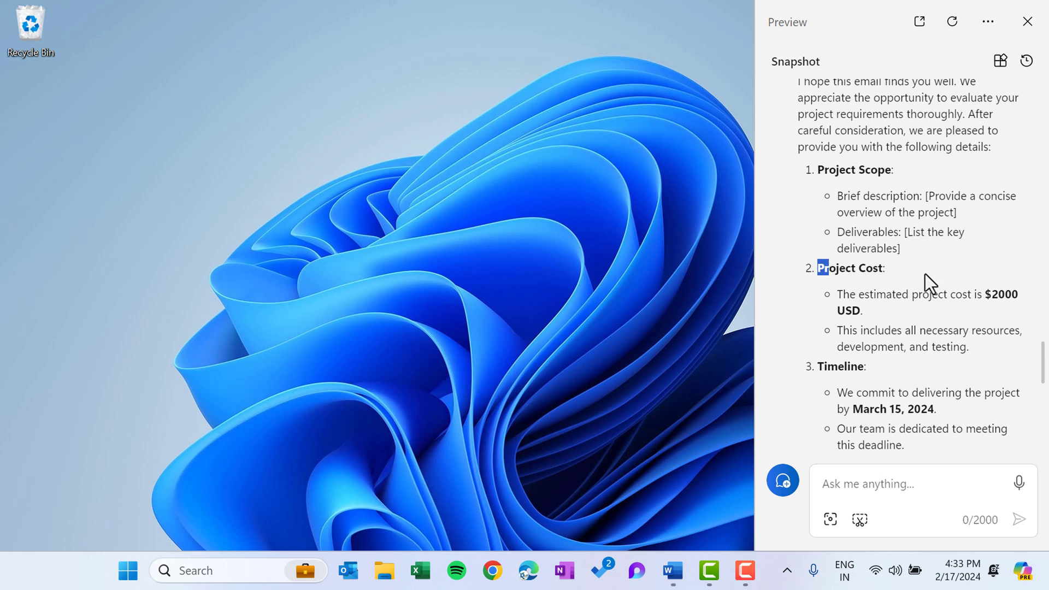
scroll(down, 3)
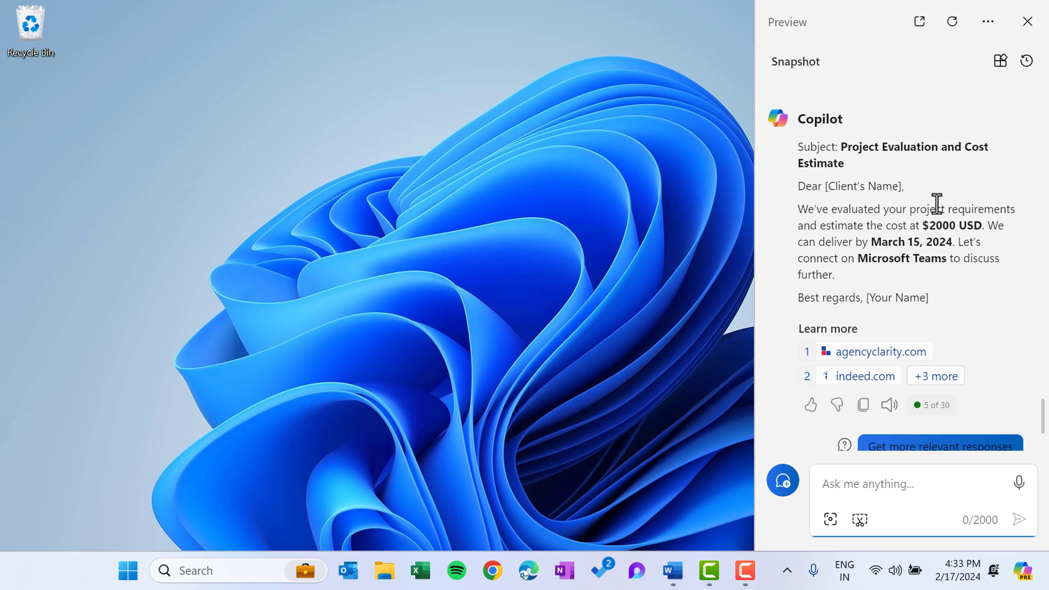
- Select the short client email text with cost, delivery date and Teams mention, then deselect it
drag(804, 146, 929, 304)
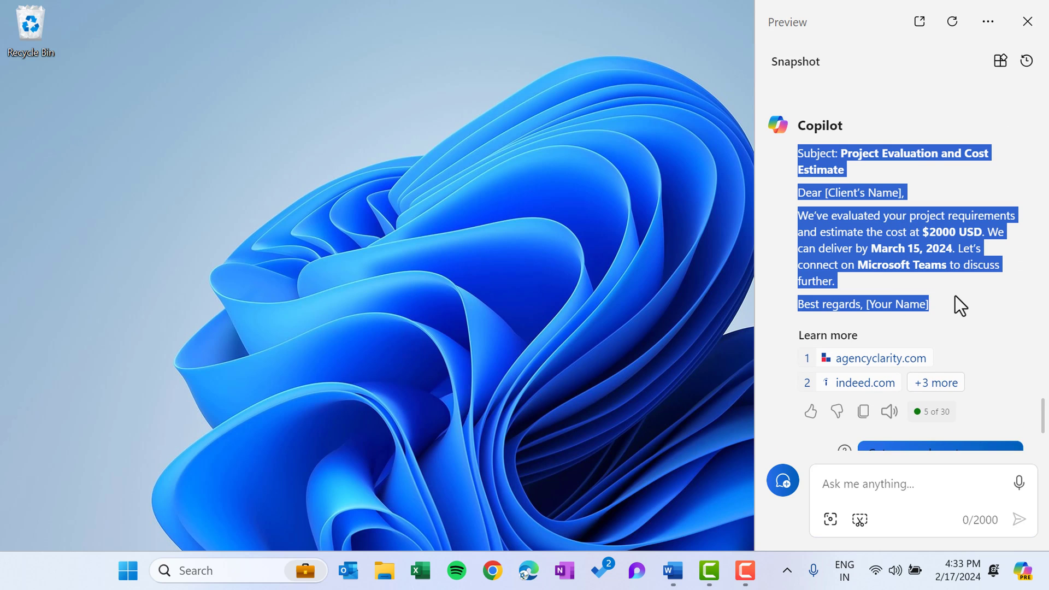
click(960, 305)
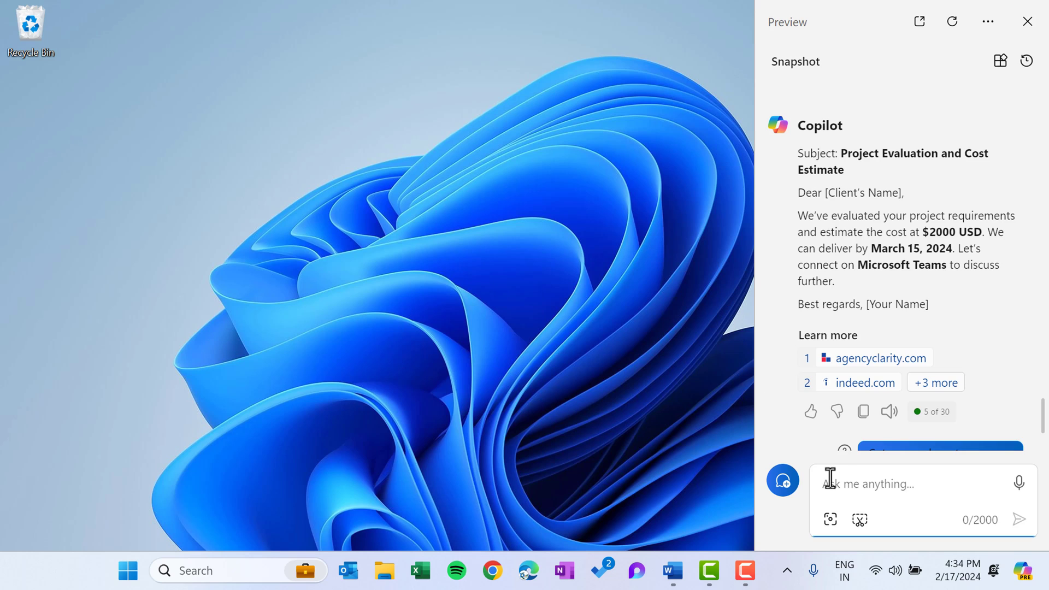
- Send Copilot the question 'Tell me 3 things about PK An Excel Expert'
text(Tell me 3)
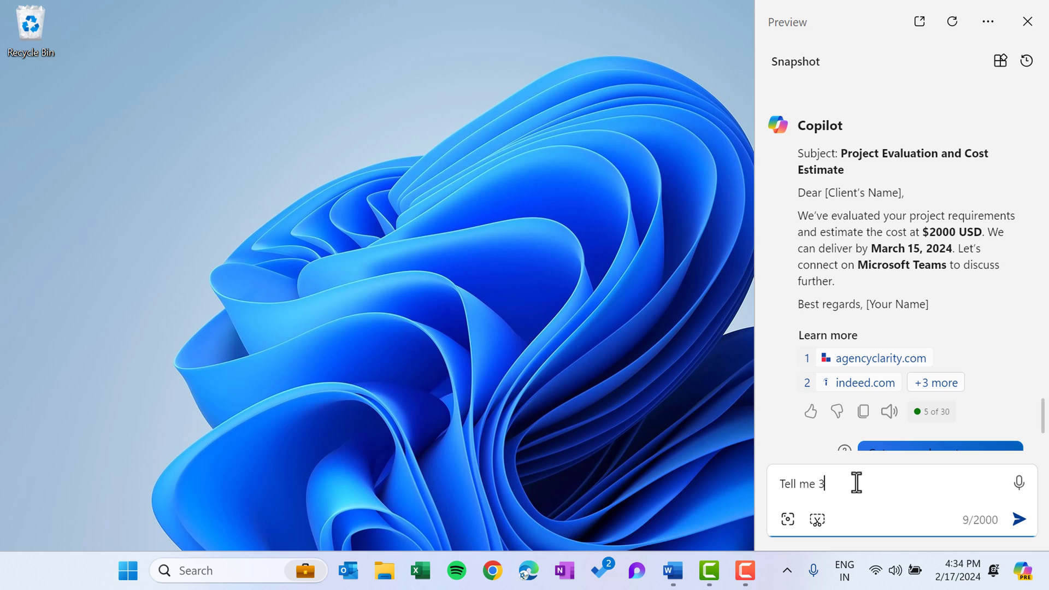
text(things)
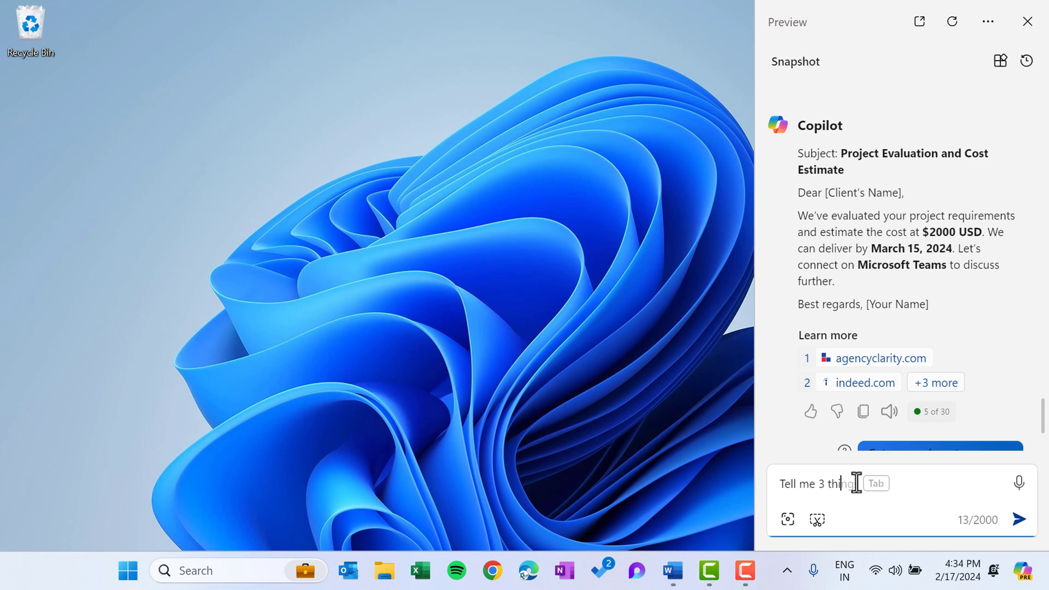
text(about PK)
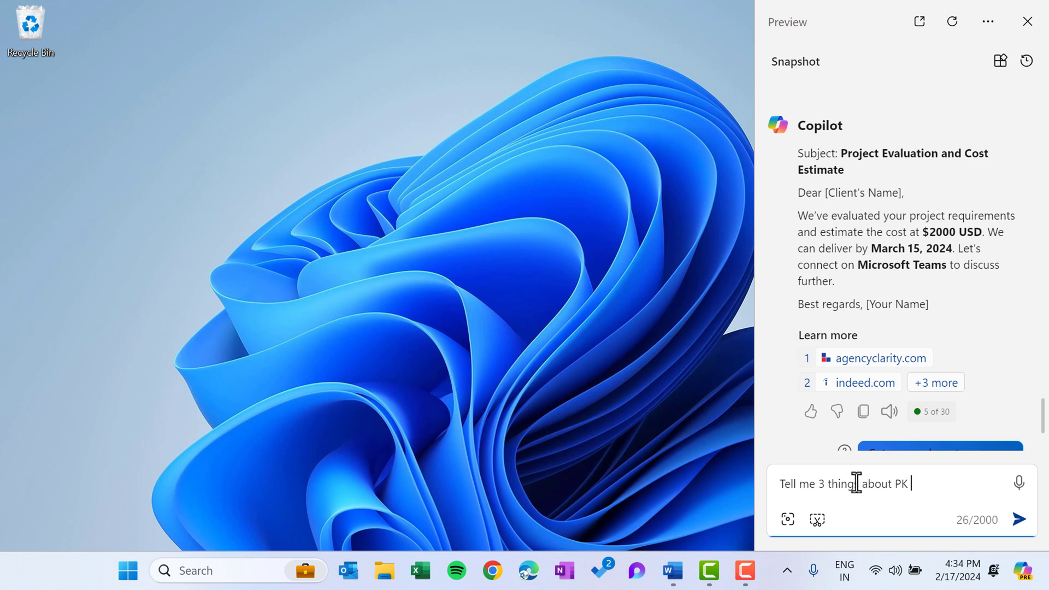
text(An ExcelEpx)
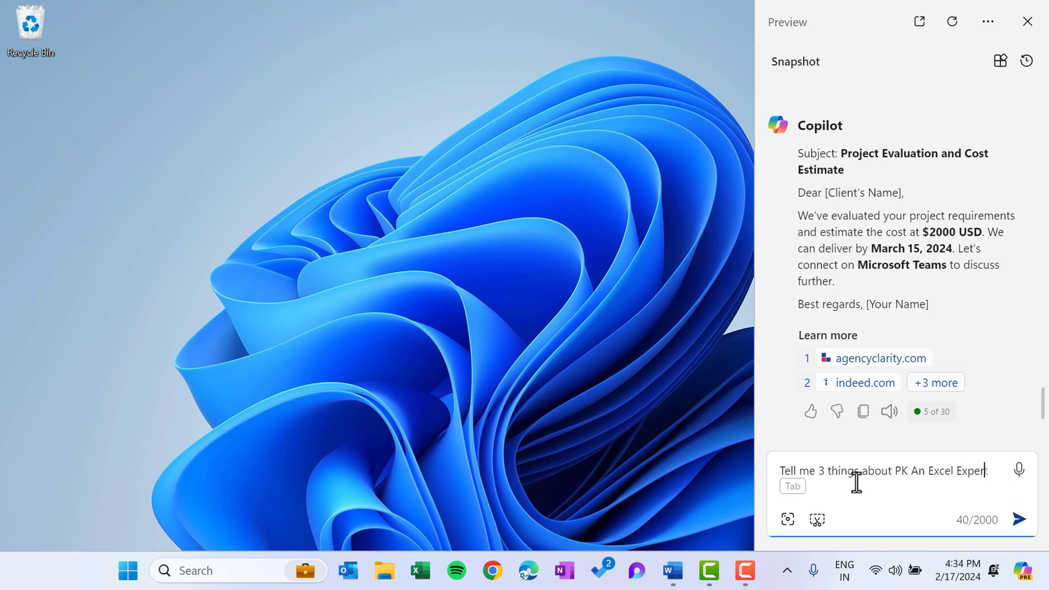
click(1021, 519)
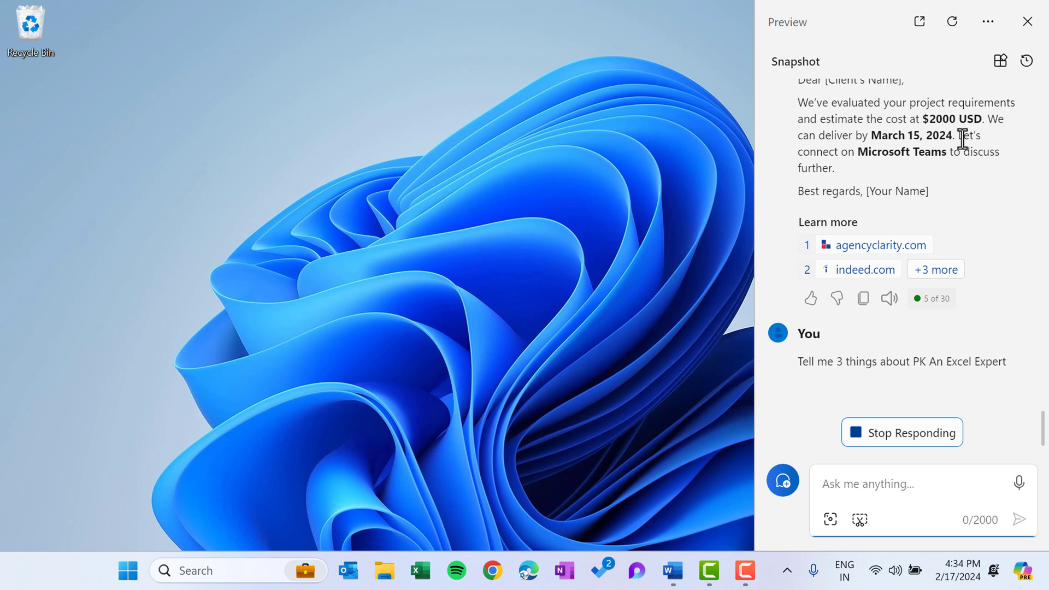
mouse_move(1003, 238)
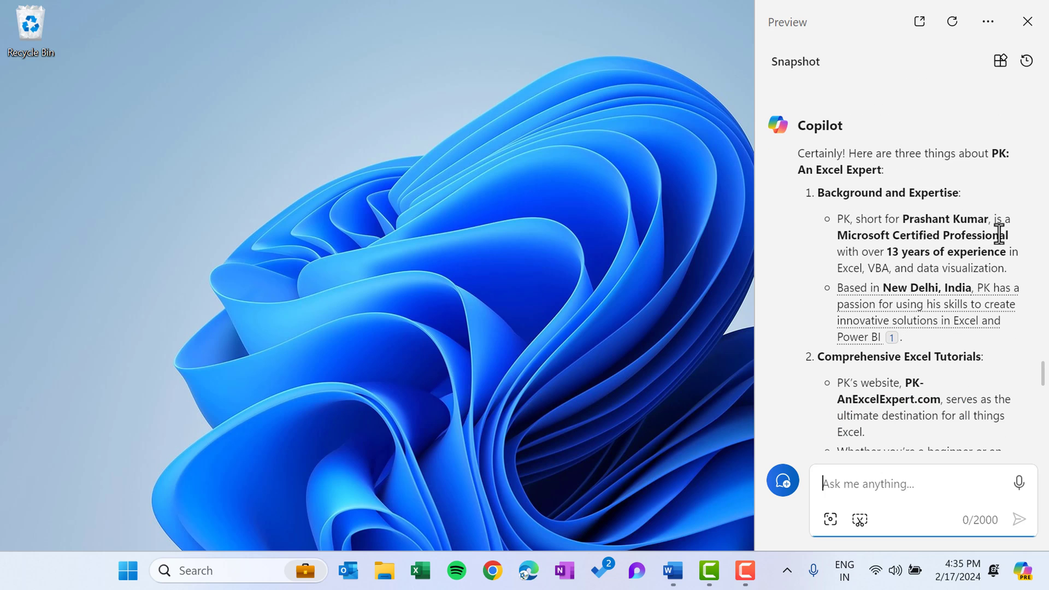
mouse_move(977, 258)
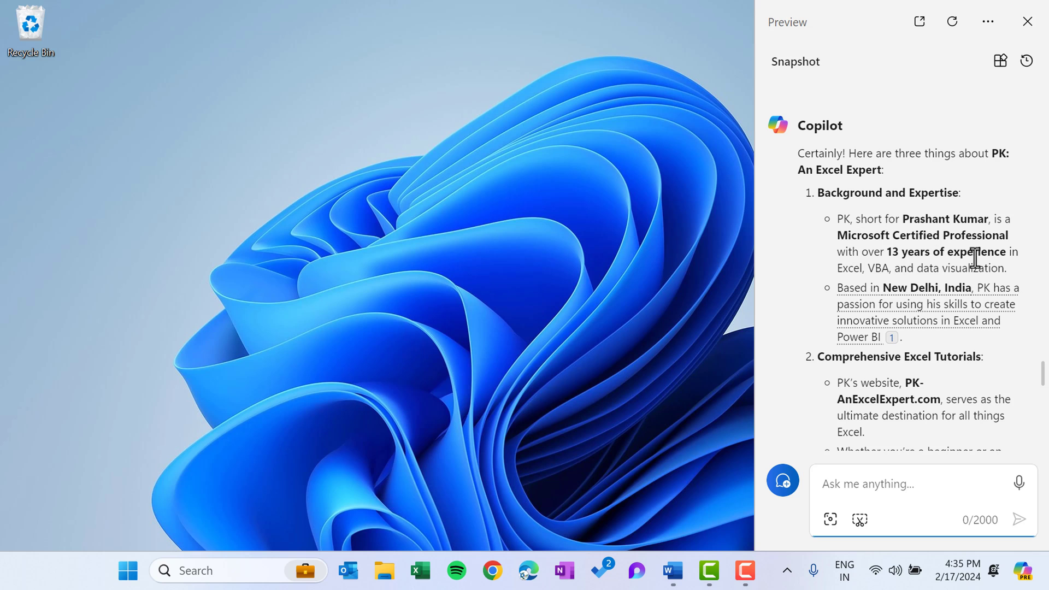
- Read through the three-point PK answer and open the cited pk-anexcelexpert.com site in Edge
scroll(down, 3)
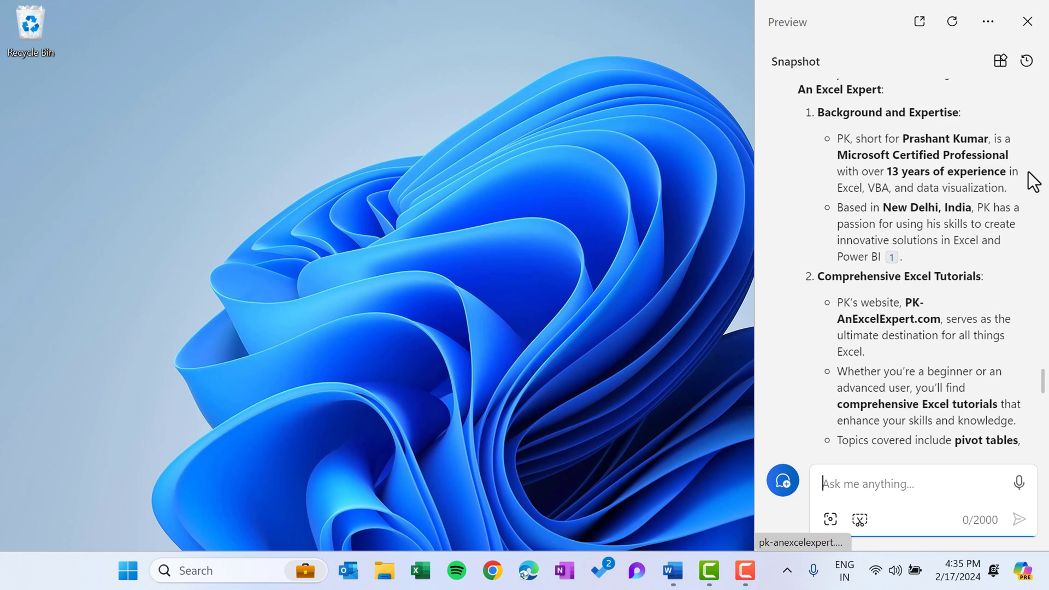
scroll(down, 3)
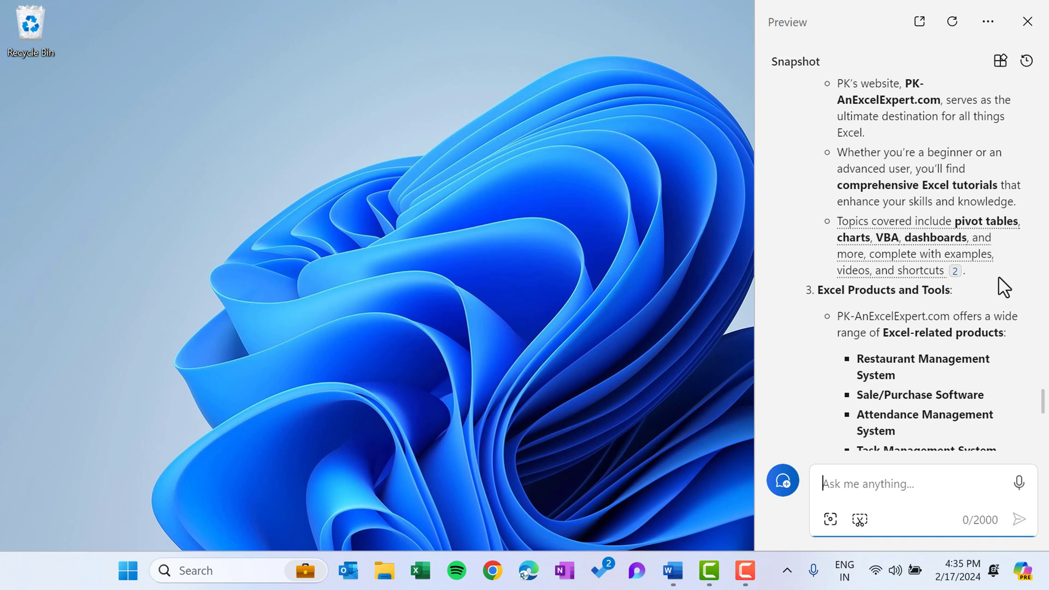
mouse_move(930, 255)
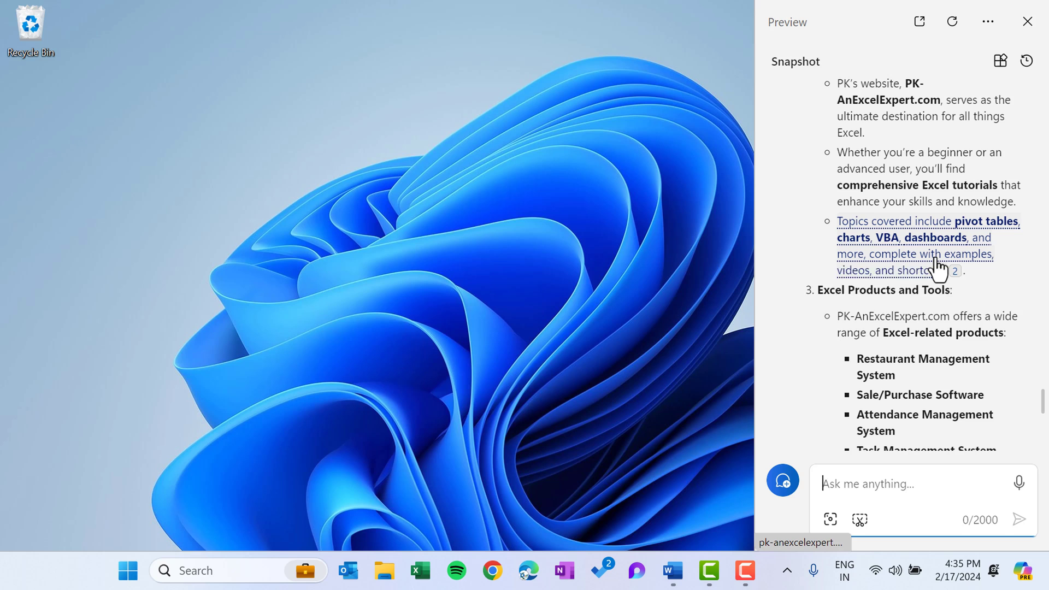
scroll(down, 3)
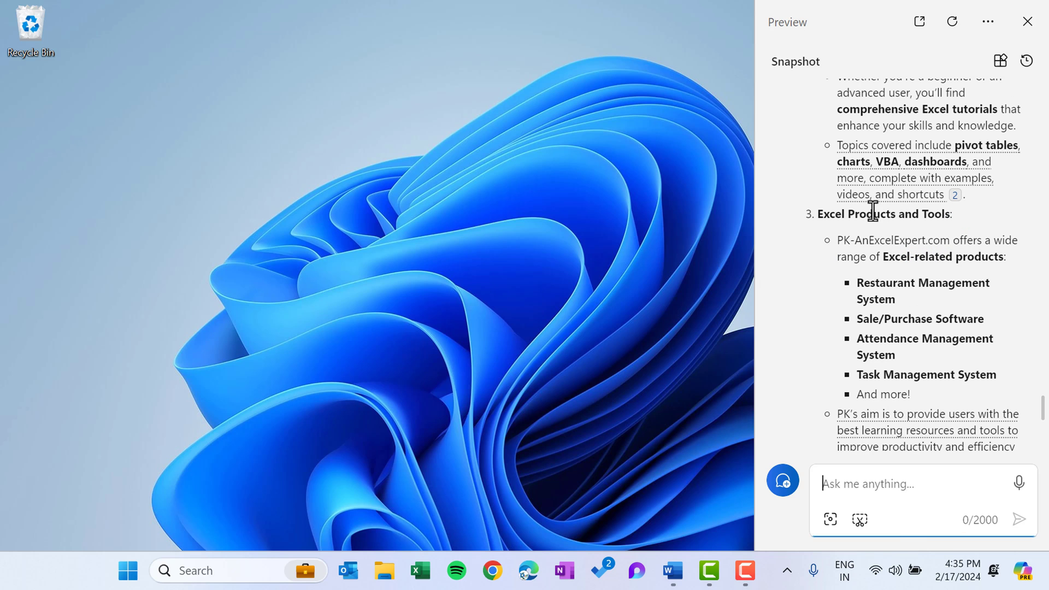
scroll(down, 3)
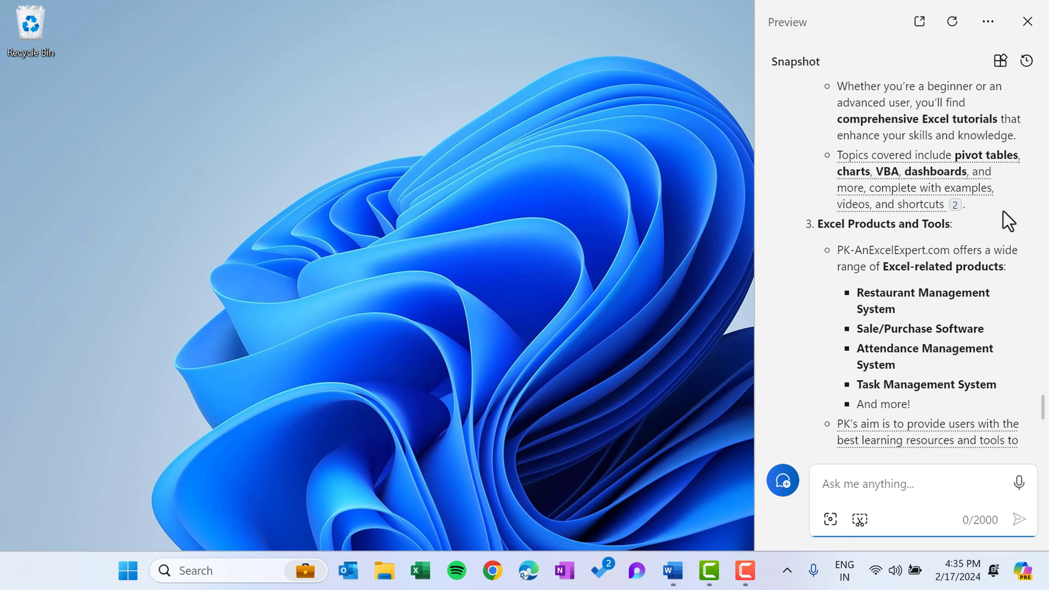
click(528, 570)
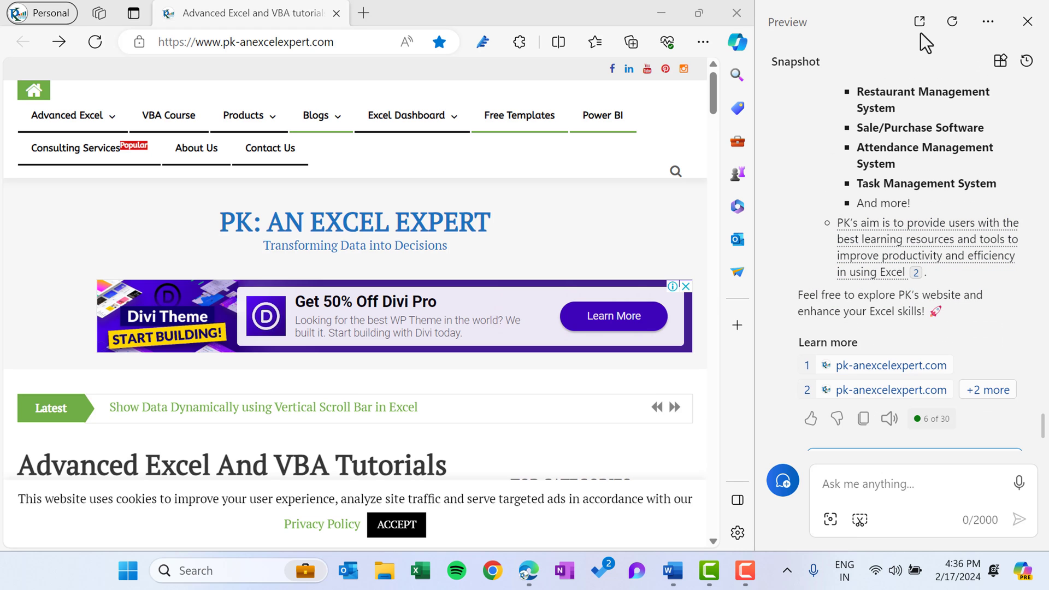
- Close PK's website and move the Snapshot conversation into full-page Copilot in Microsoft Edge
click(736, 13)
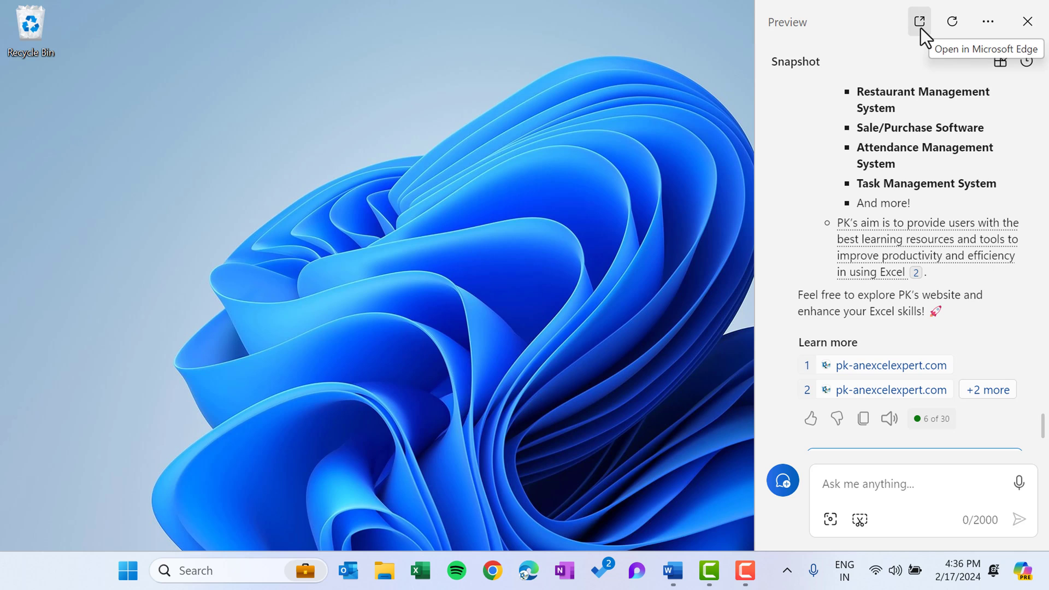
click(919, 22)
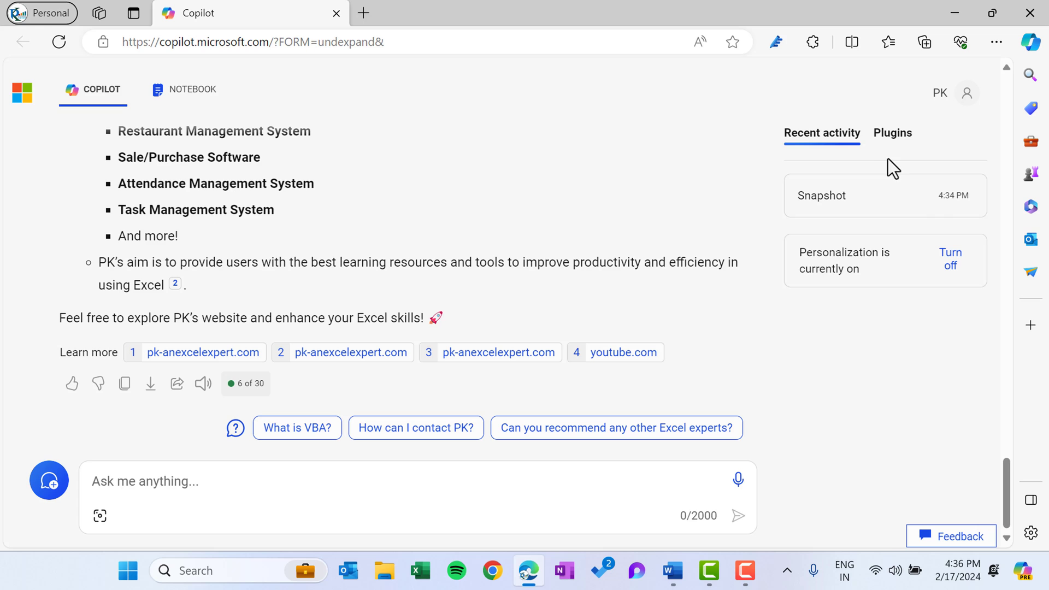
click(893, 132)
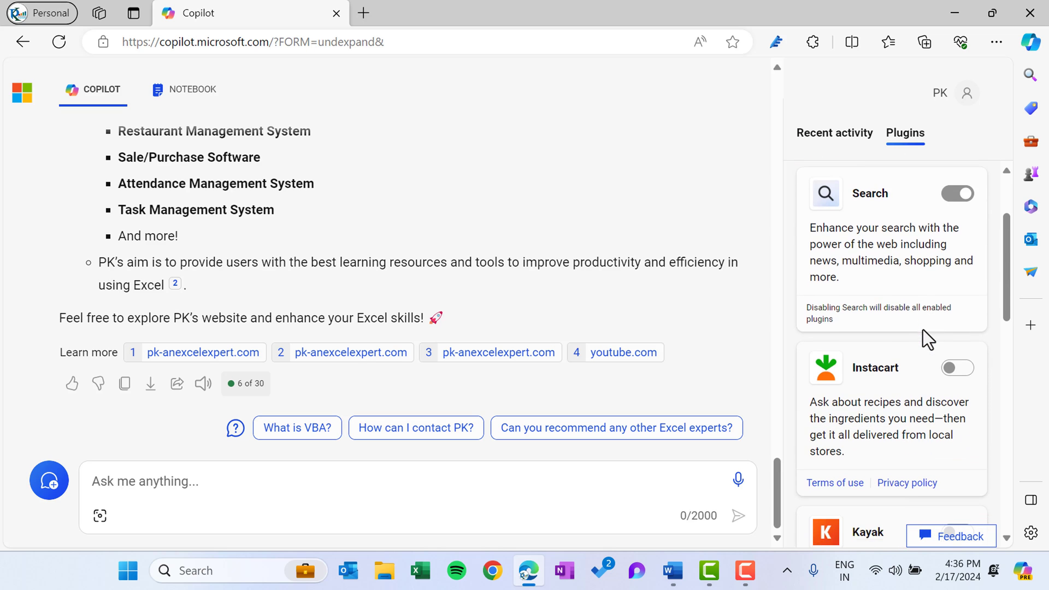
click(834, 132)
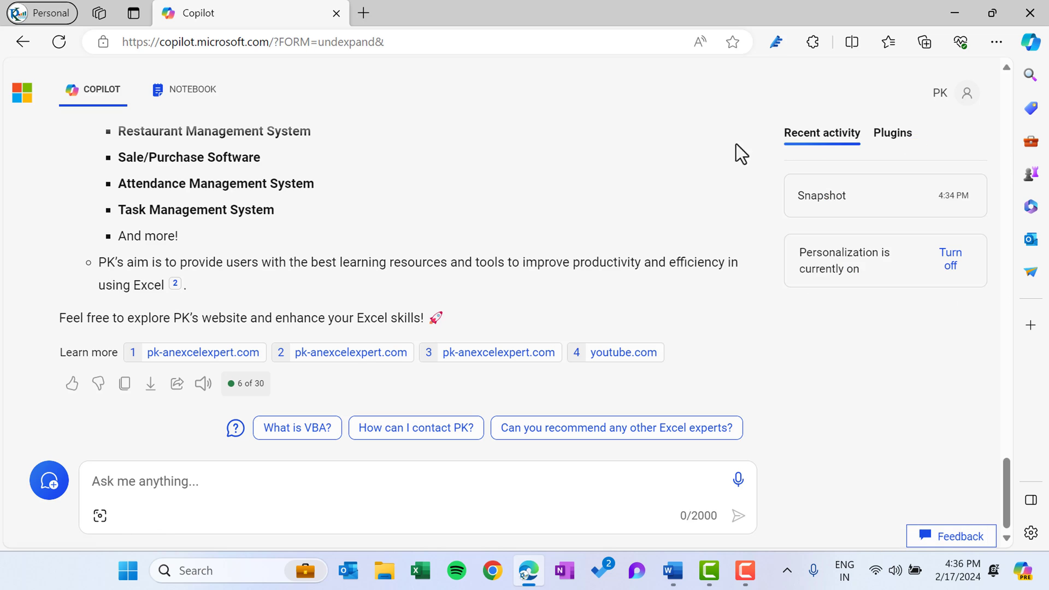
mouse_move(29, 508)
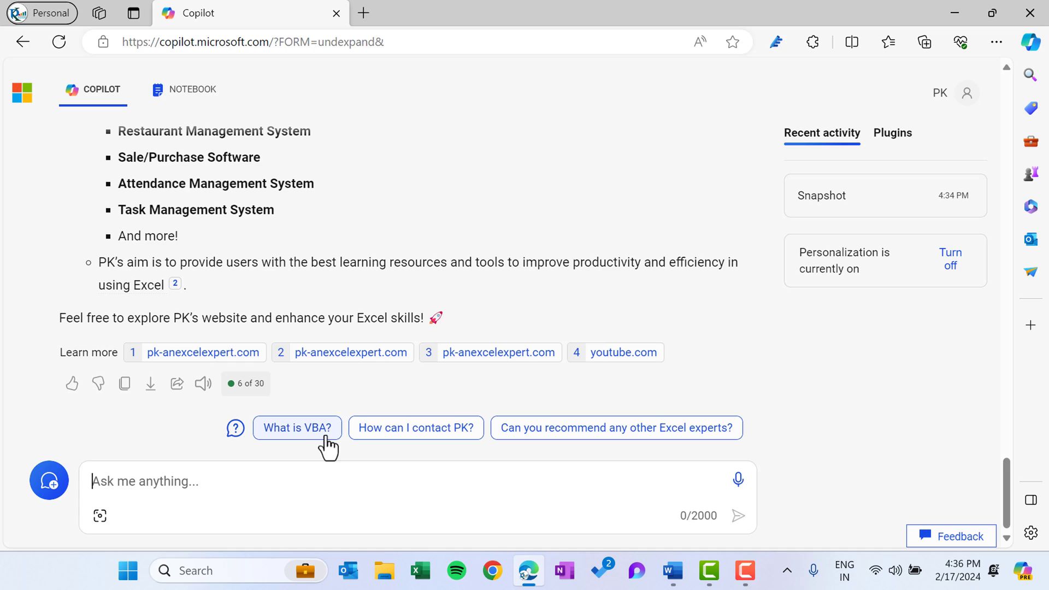
mouse_move(627, 353)
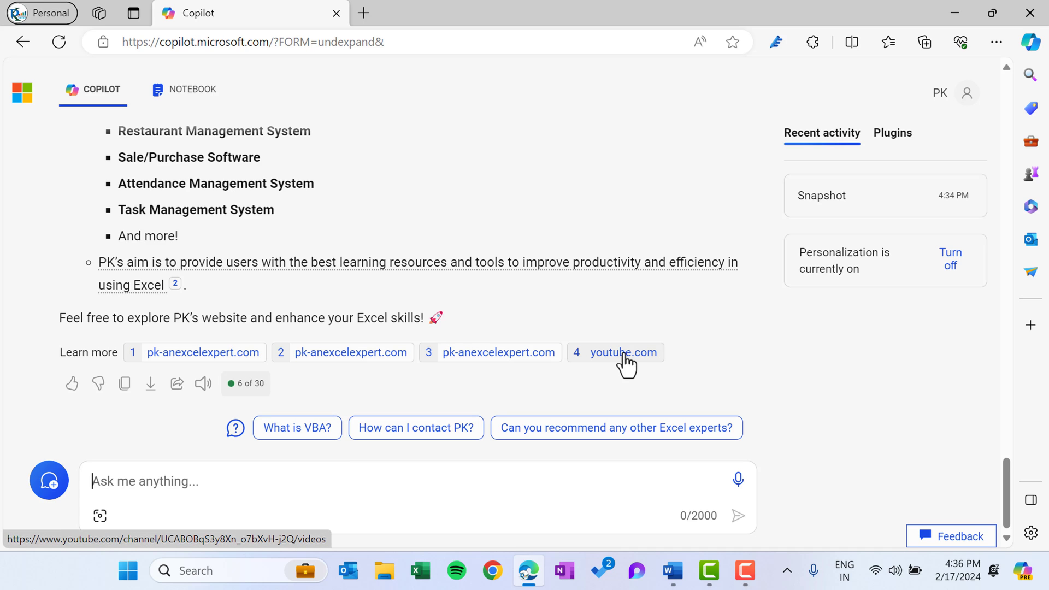
mouse_move(415, 427)
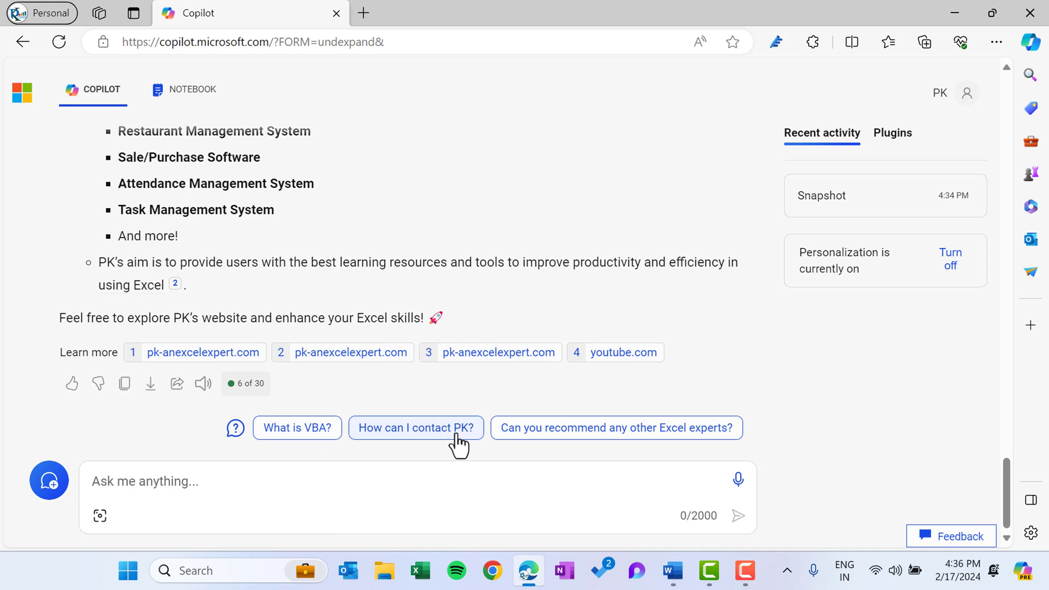
- Send the suggested follow-up 'How can I contact PK?' to Copilot
click(416, 427)
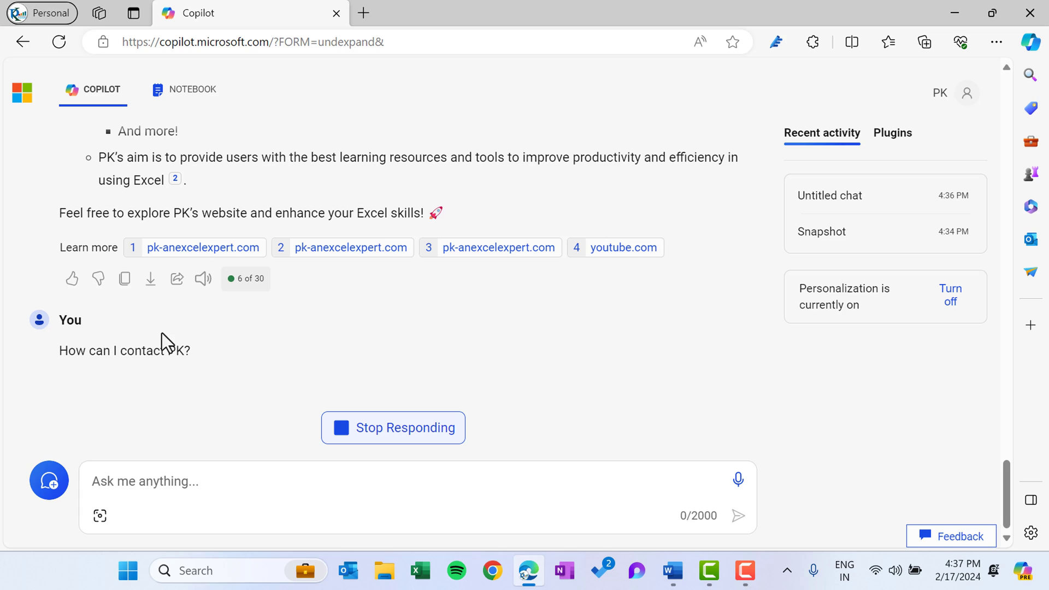
mouse_move(277, 335)
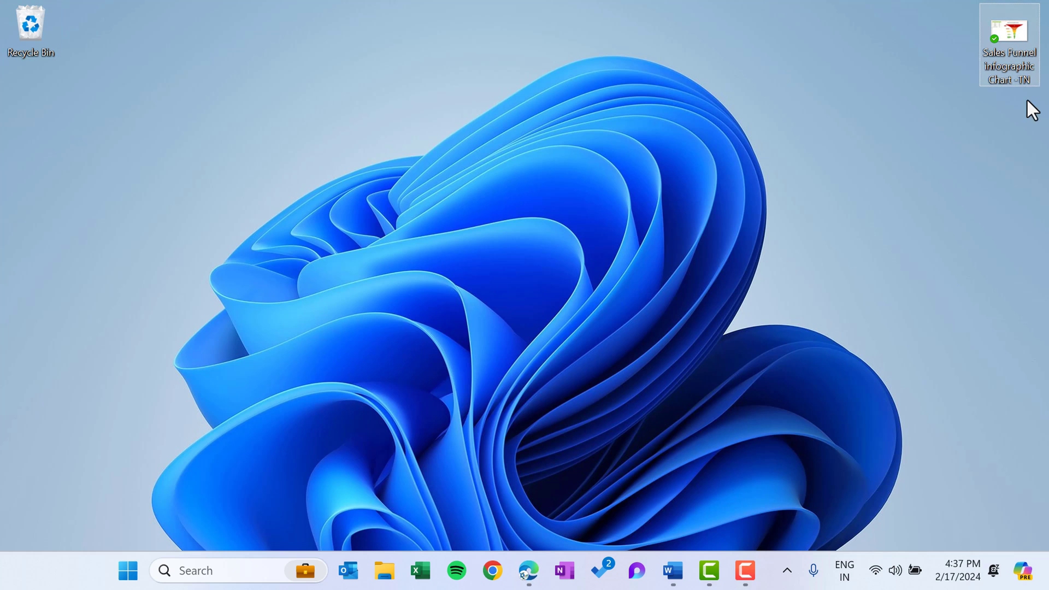
- Preview the Sales Funnel infographic in Photos, close it, and return to the Copilot chat in Edge
double_click(1010, 45)
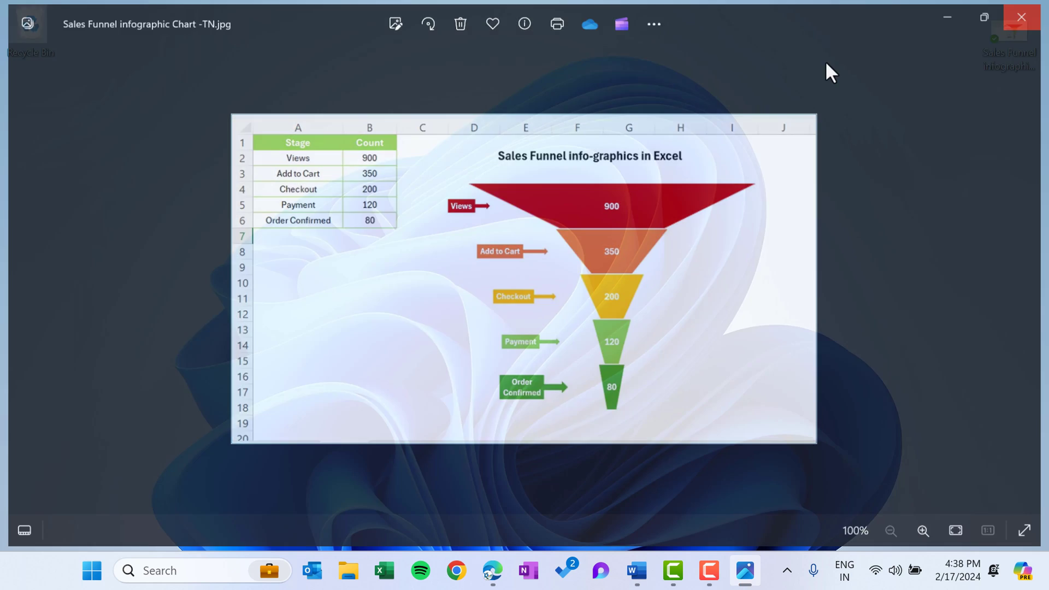
click(1022, 16)
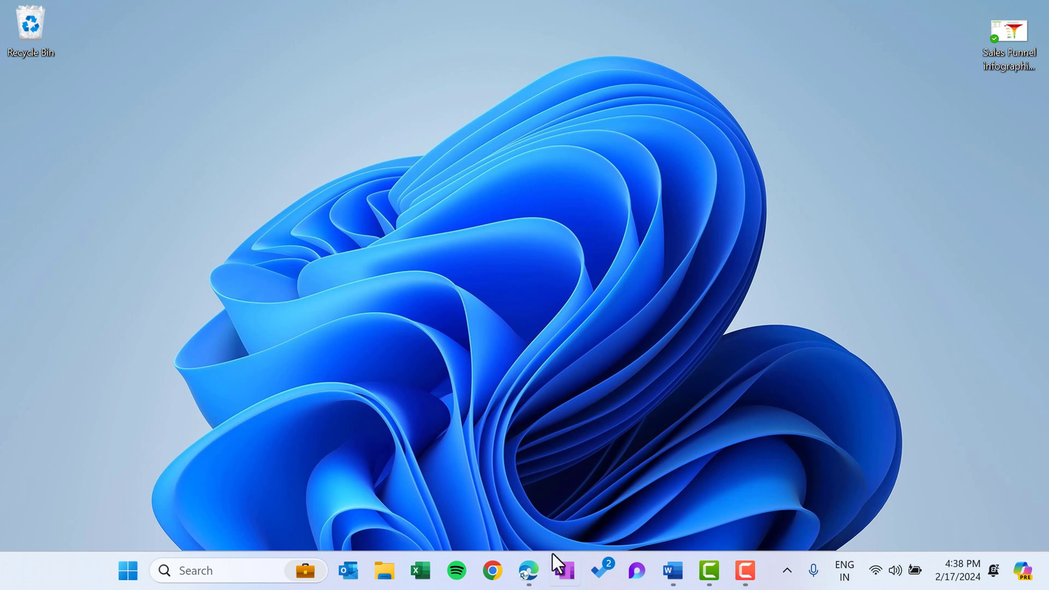
click(529, 570)
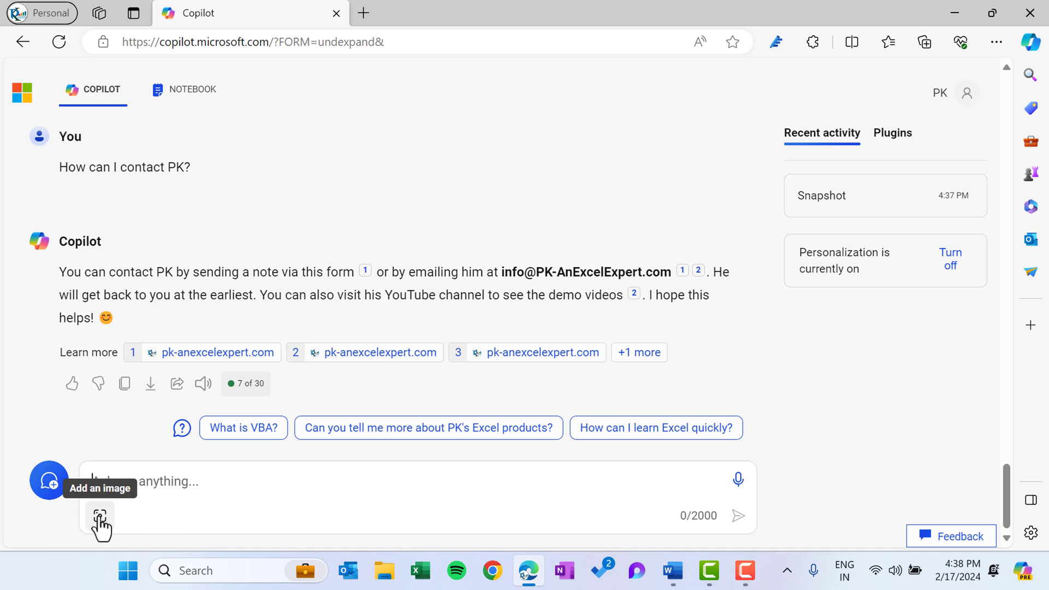
- Upload the sales funnel infographic from this device with 'Explain this image' and read Copilot's description
click(100, 516)
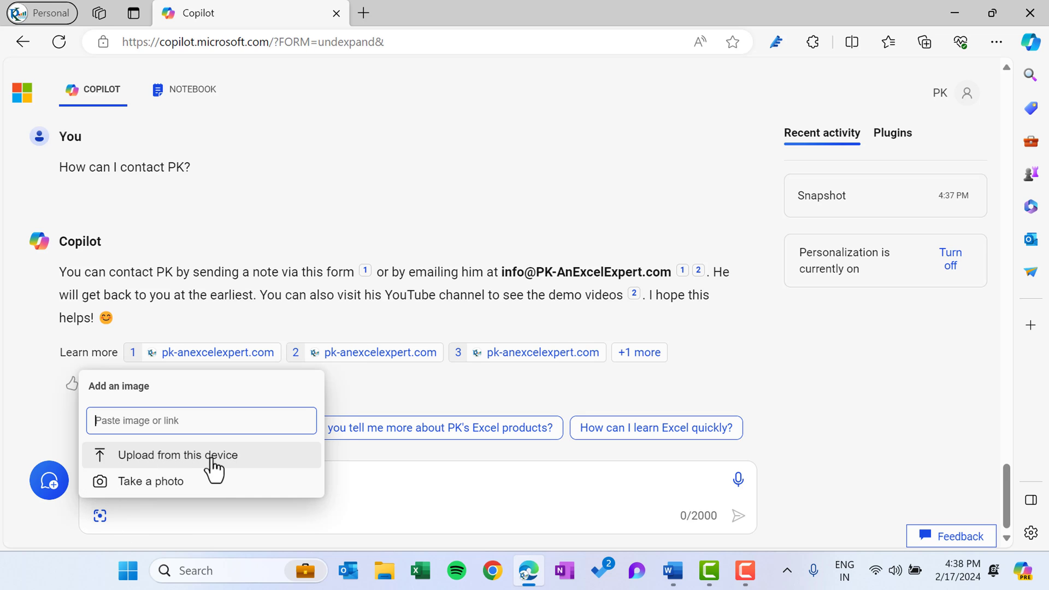
click(177, 454)
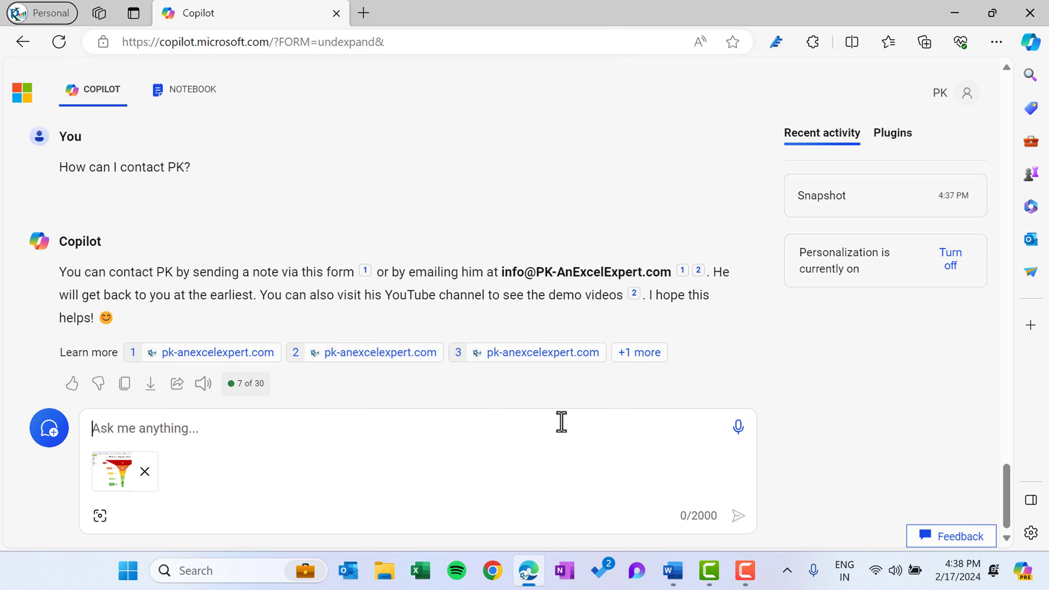
text(E)
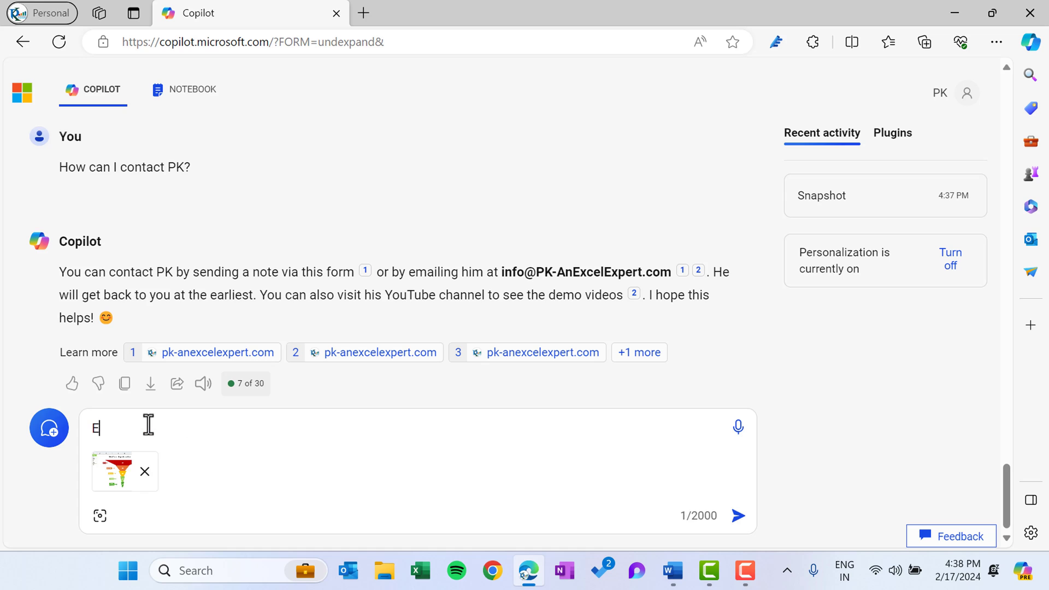
text(xplain this)
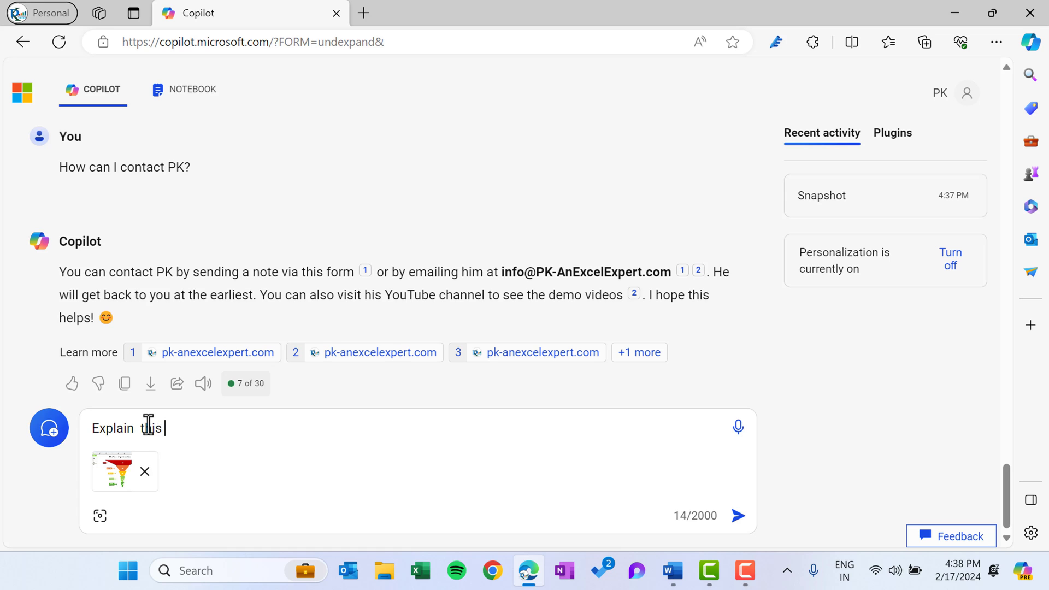
click(739, 515)
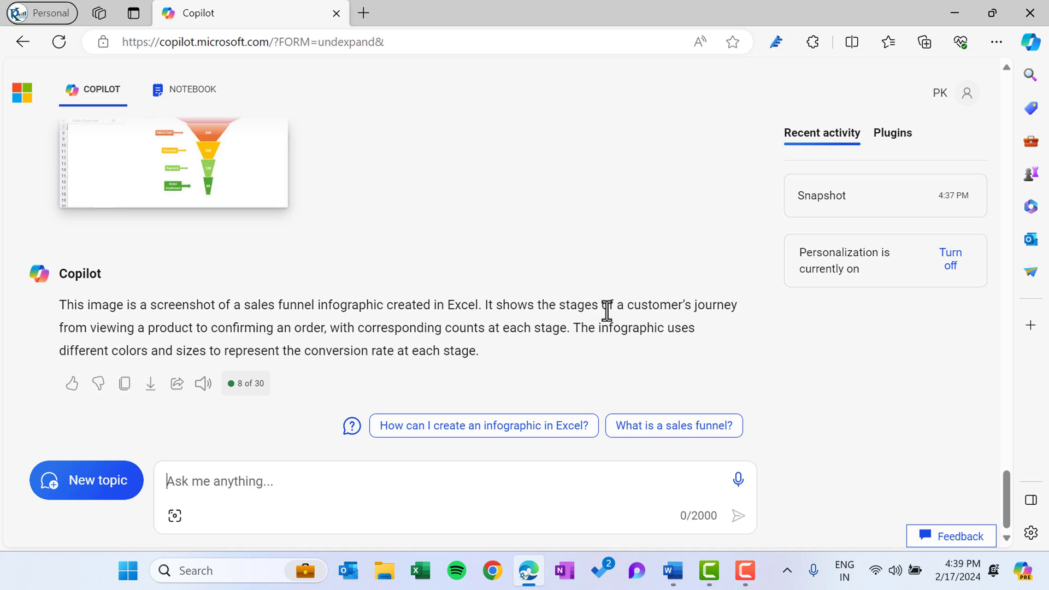
mouse_move(713, 315)
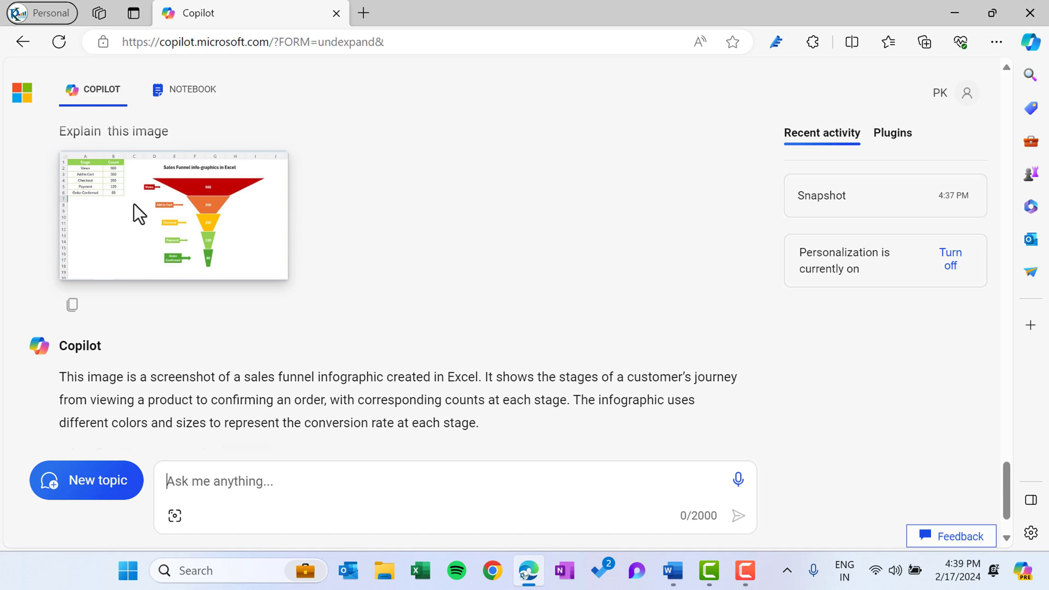
scroll(down, 3)
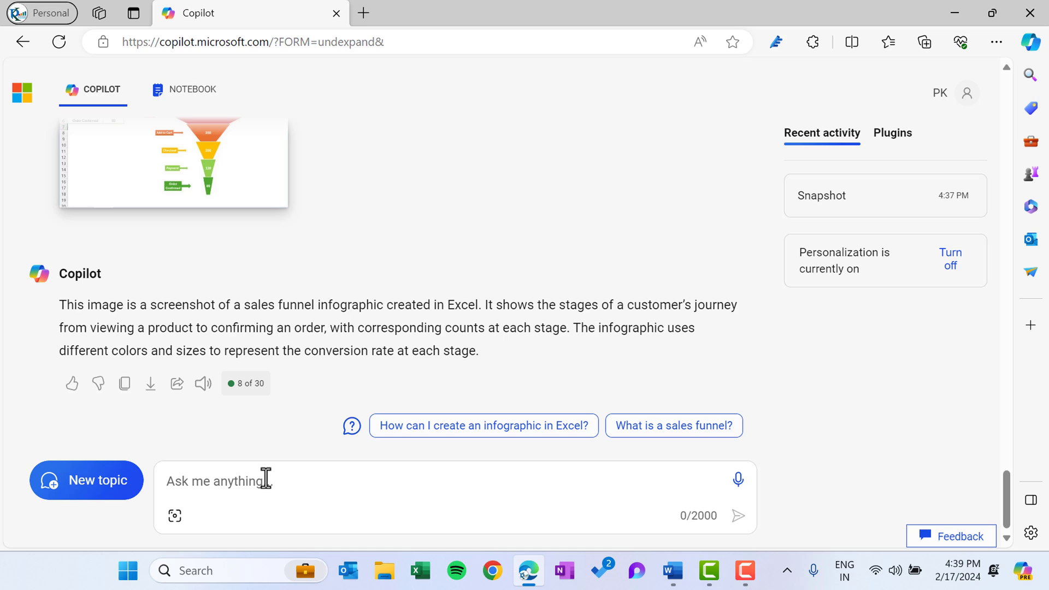
- Send the prompt 'Create an image of bullet train flying over the clouds with wings.'
text(Create an image of bullet train flying over the clouds with wings.)
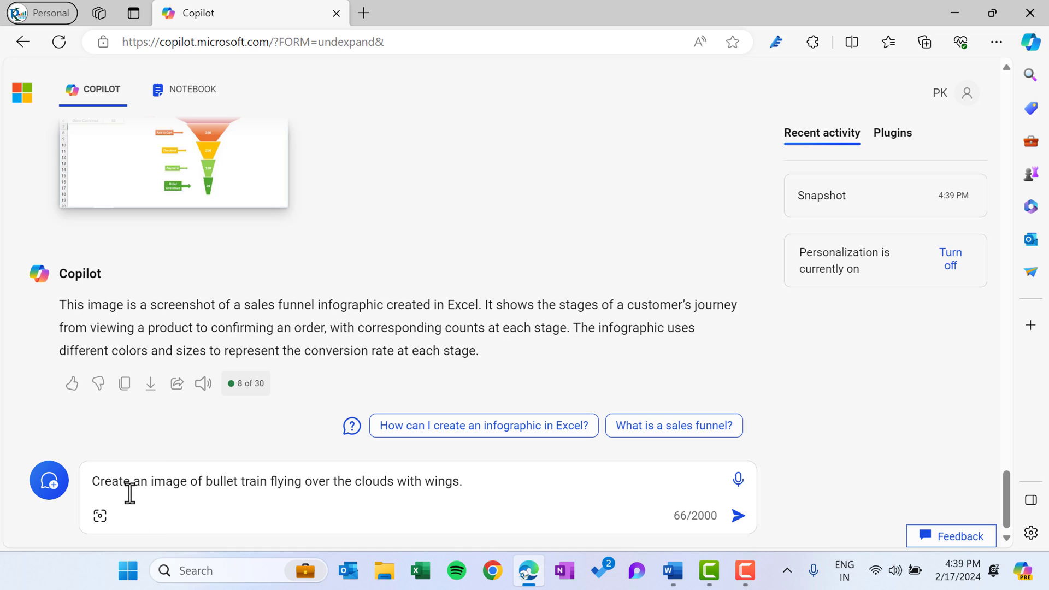
mouse_move(258, 492)
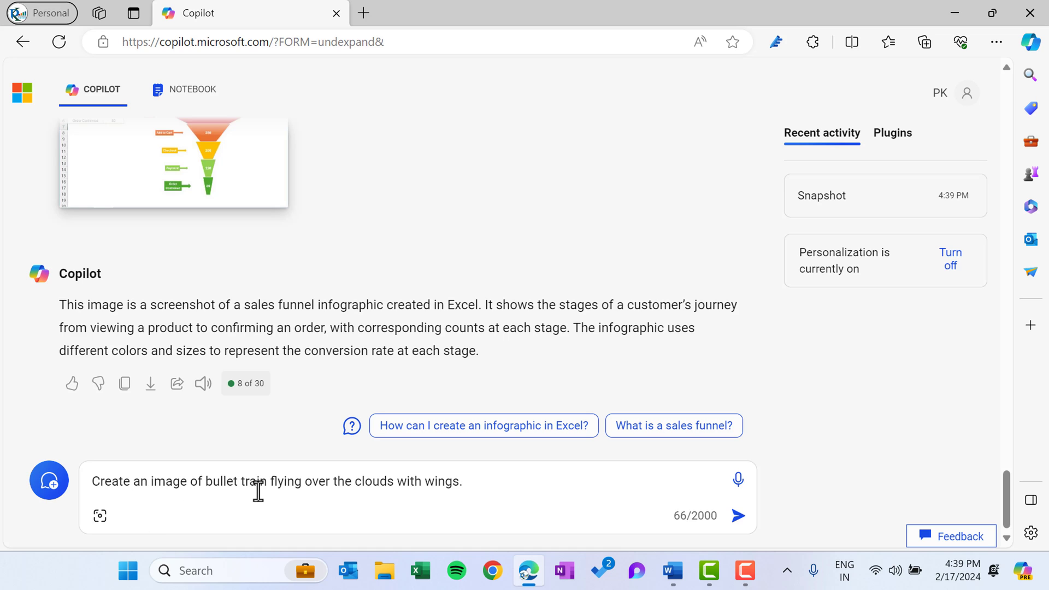
mouse_move(507, 483)
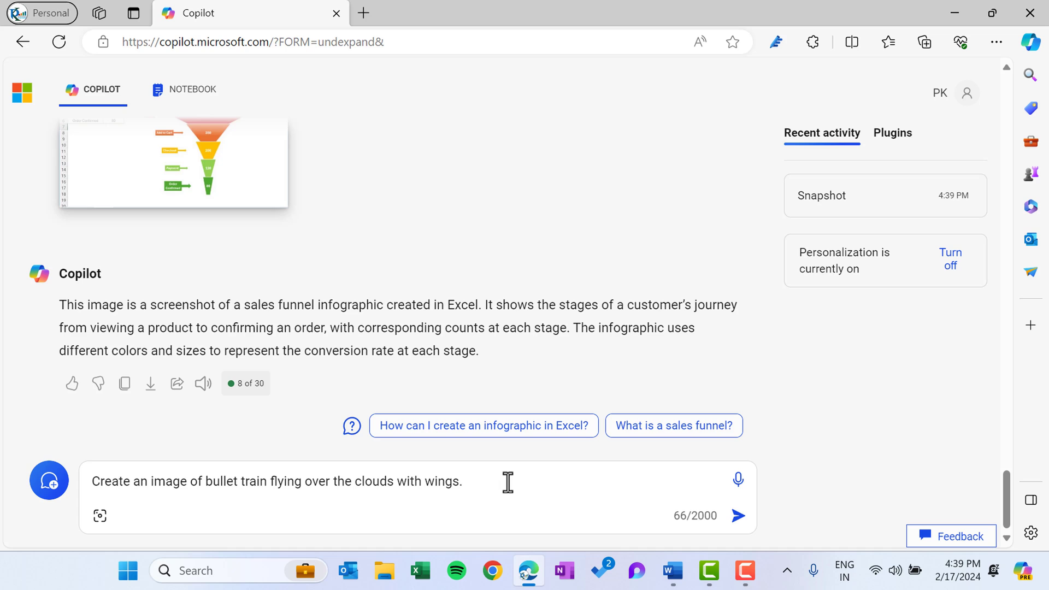
click(745, 516)
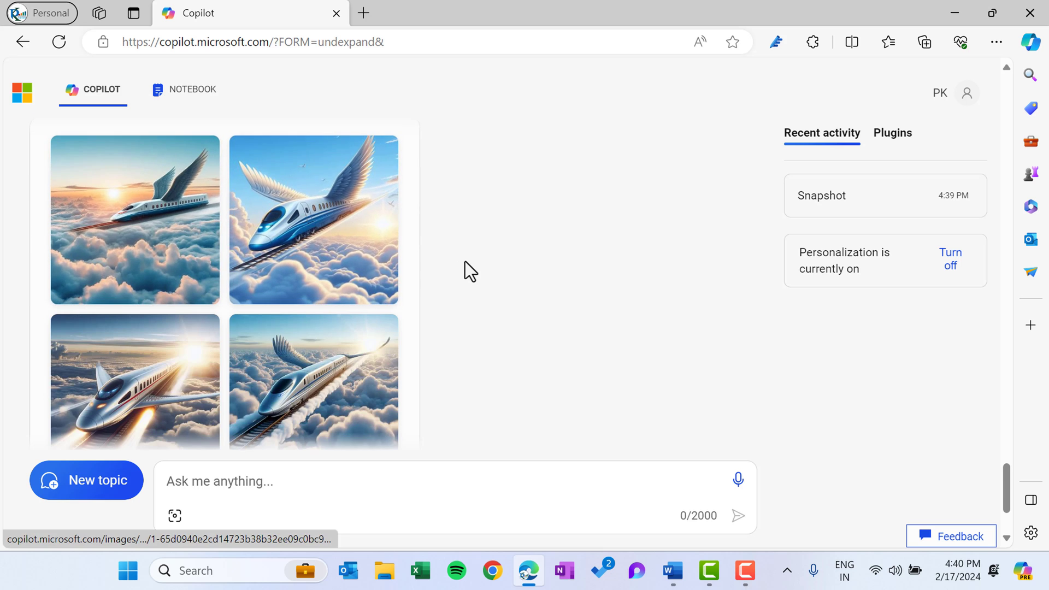
- Enlarge one winged bullet train image, revealing style options like Pixel art and Watercolor
scroll(down, 3)
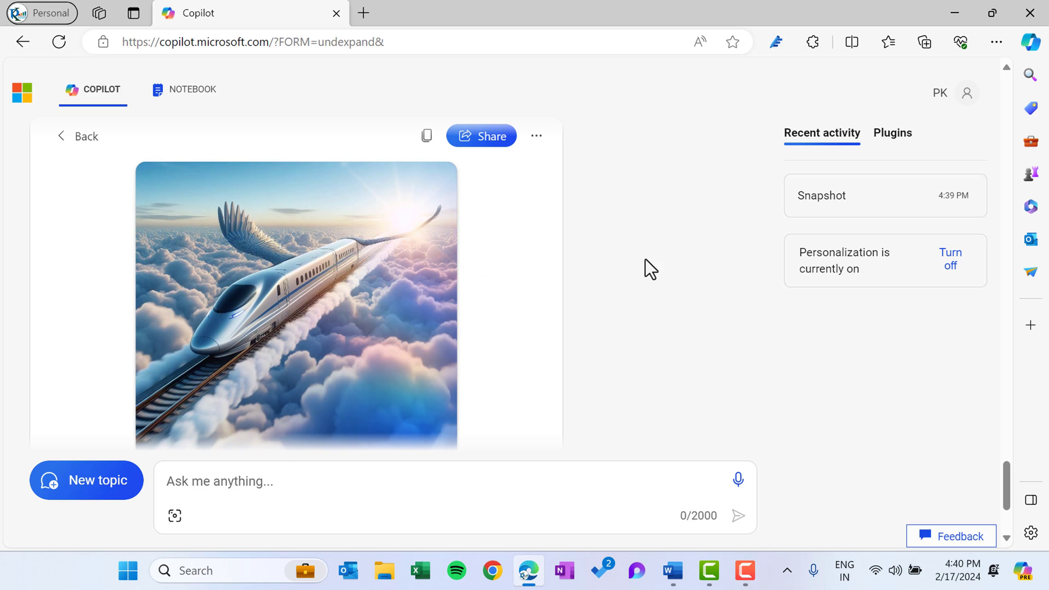
scroll(down, 3)
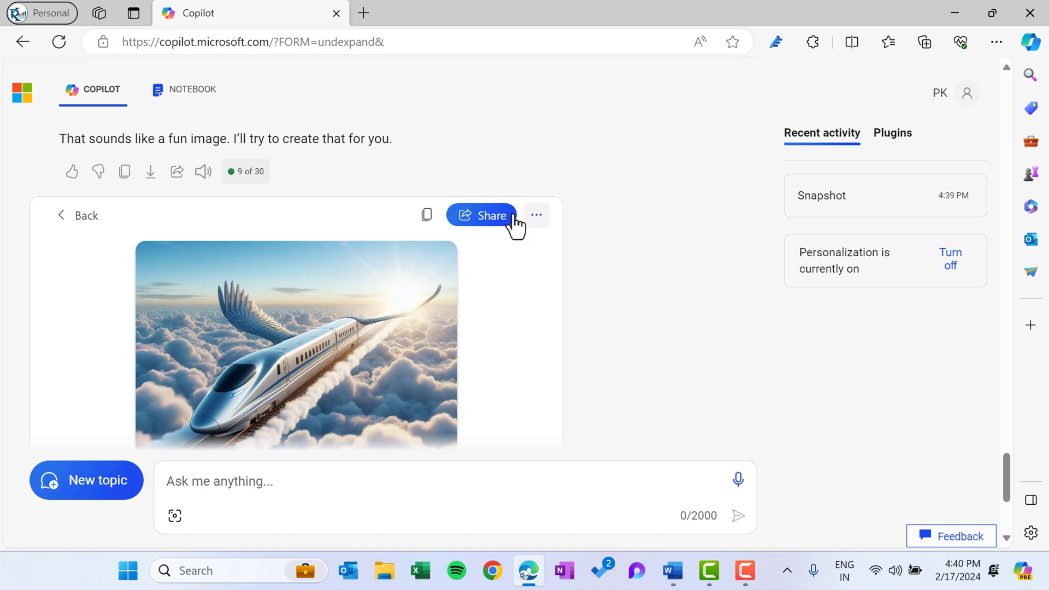
click(535, 215)
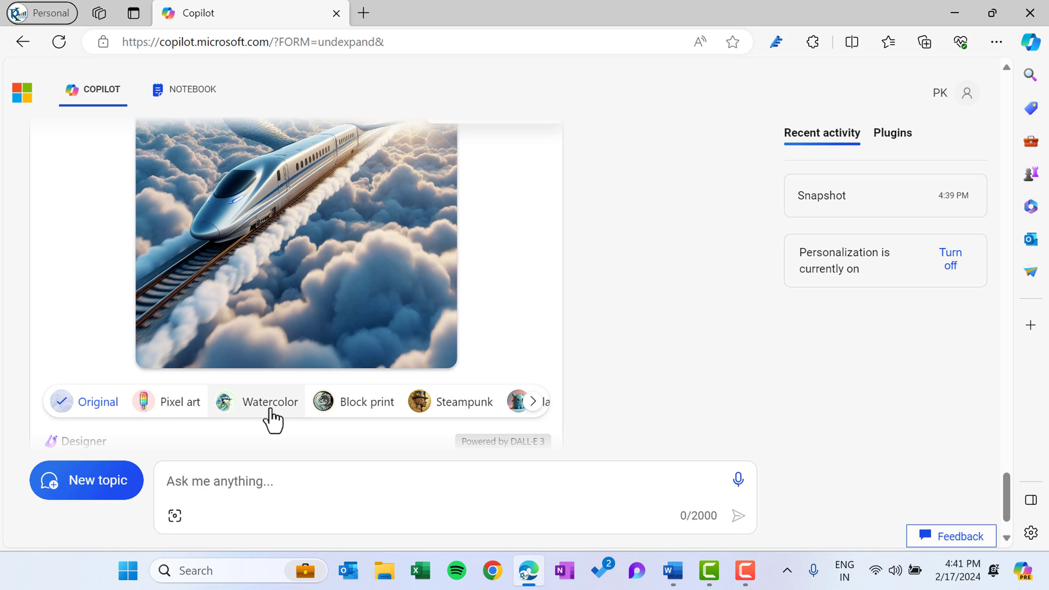
- Apply the Watercolor style to the chosen bullet train image
click(270, 401)
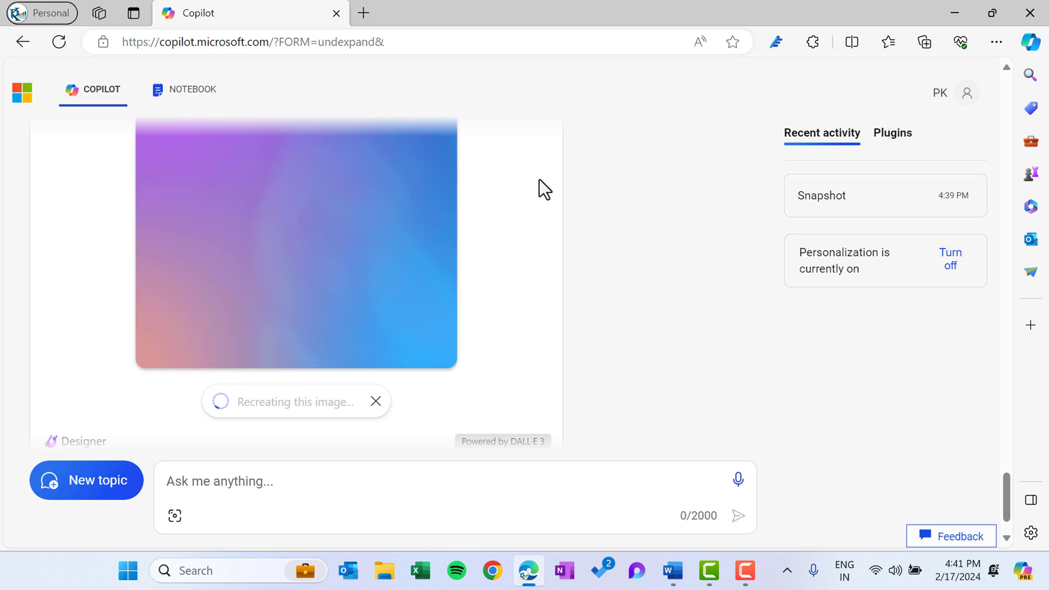
mouse_move(616, 303)
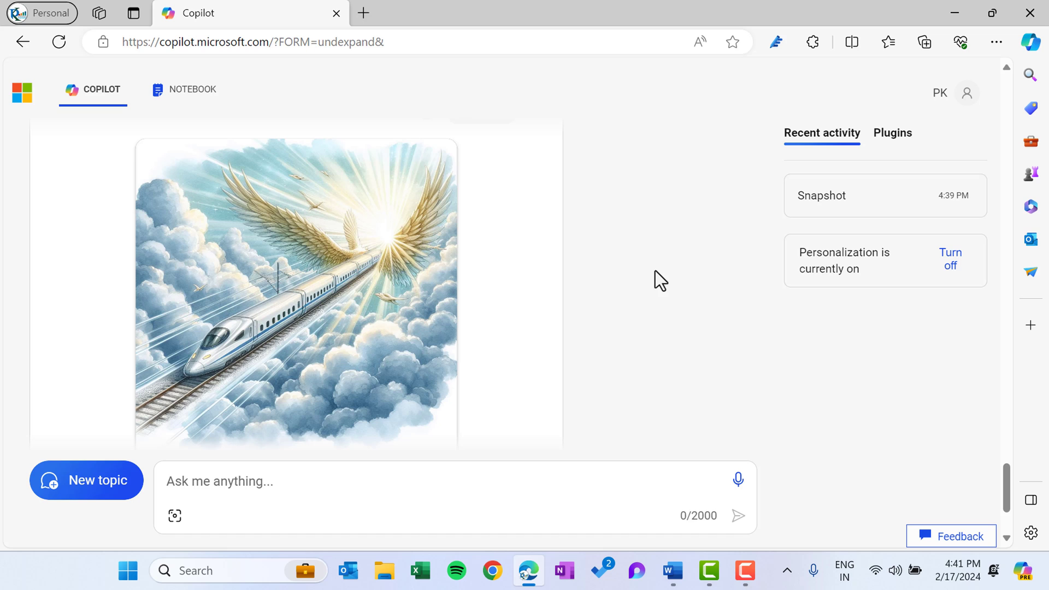
mouse_move(363, 13)
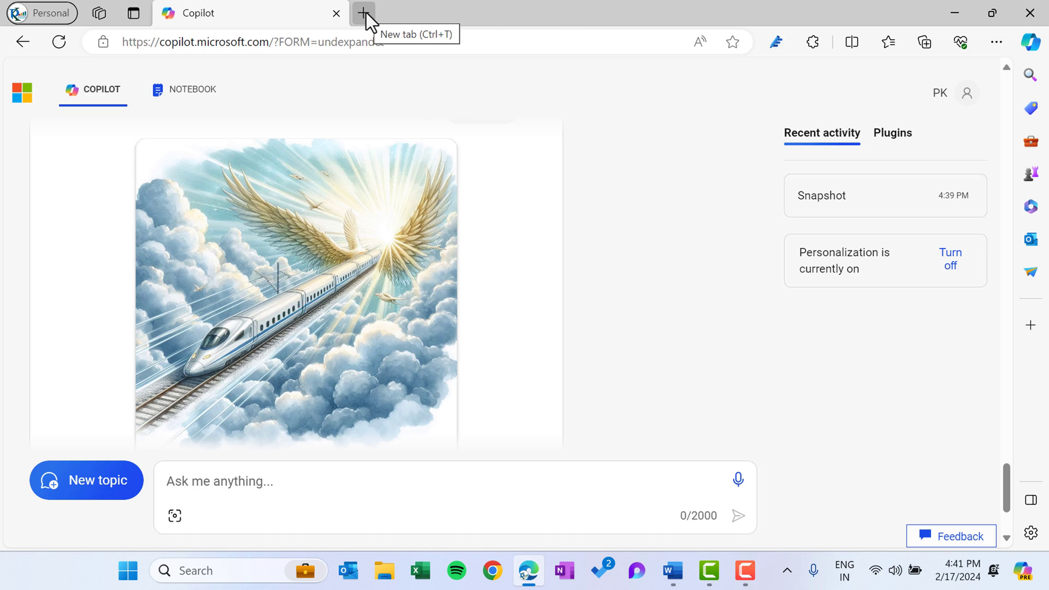
click(363, 13)
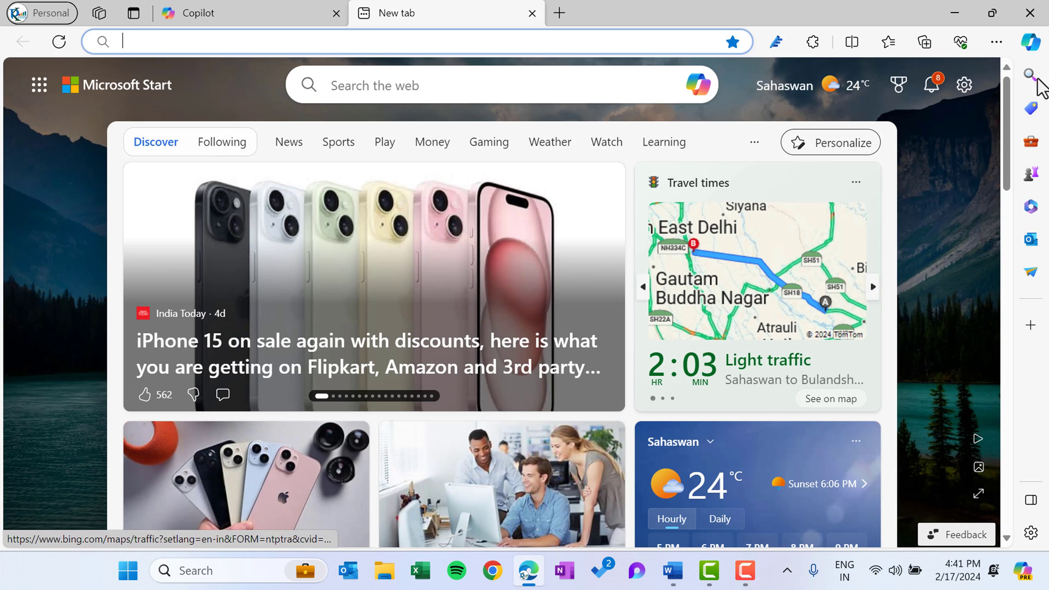
- Show the Copilot sidebar beside the new tab with Balanced conversation style
click(1030, 42)
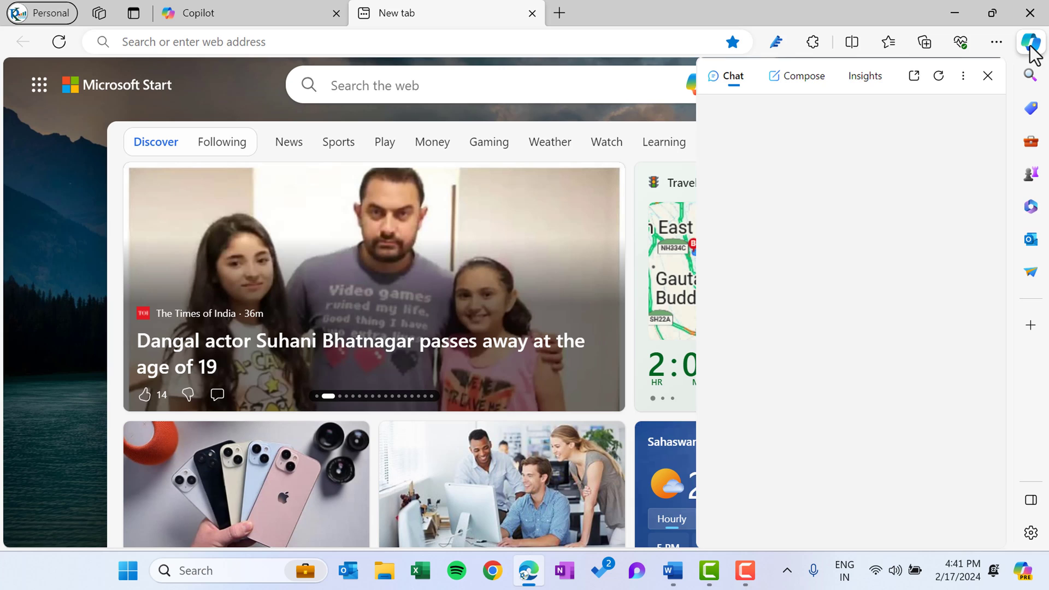
click(1032, 41)
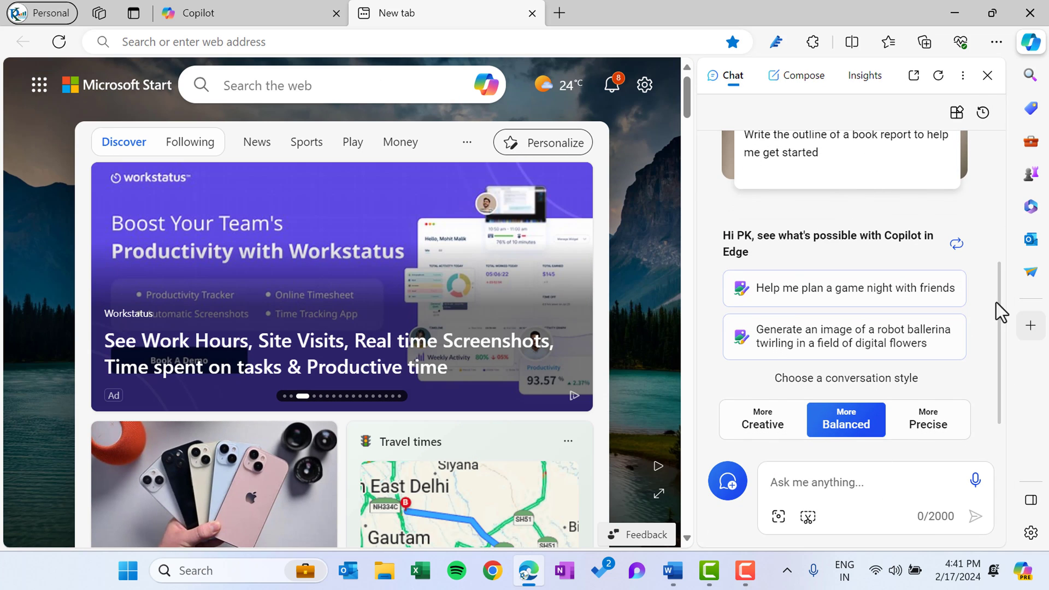